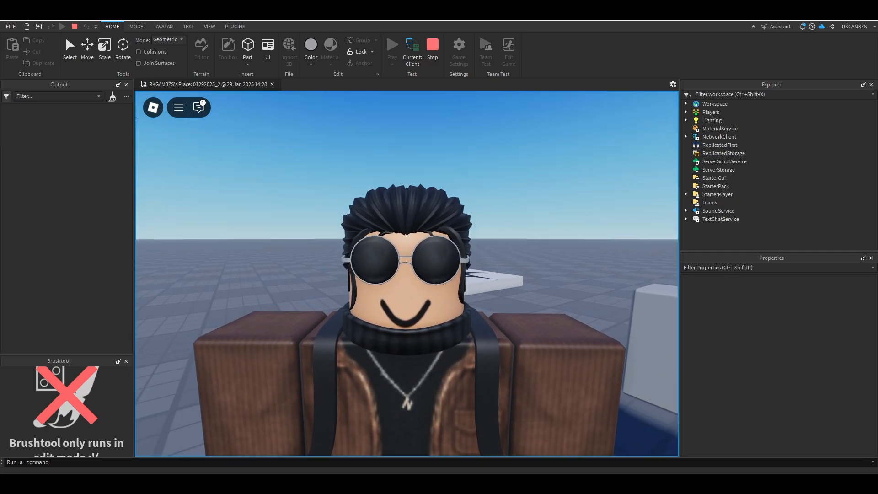
# - Stop the play test and insert a new Part to serve as the endpos target
pyautogui.click(431, 48)
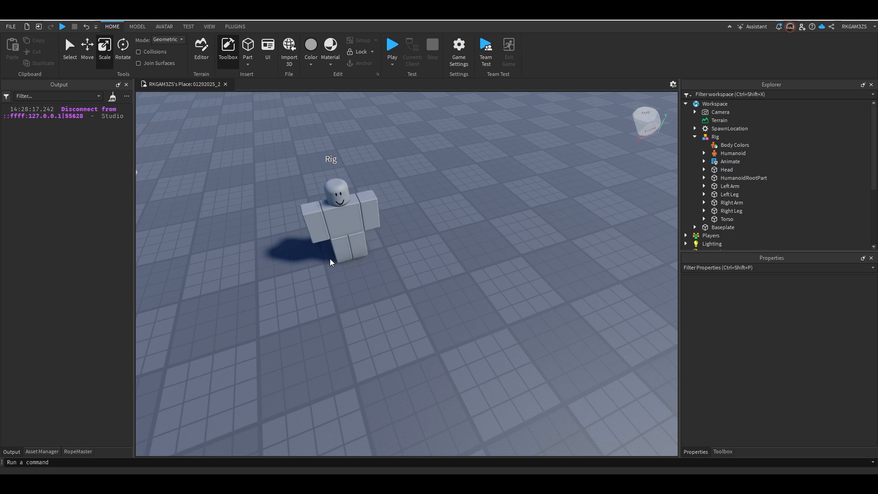
pyautogui.click(247, 44)
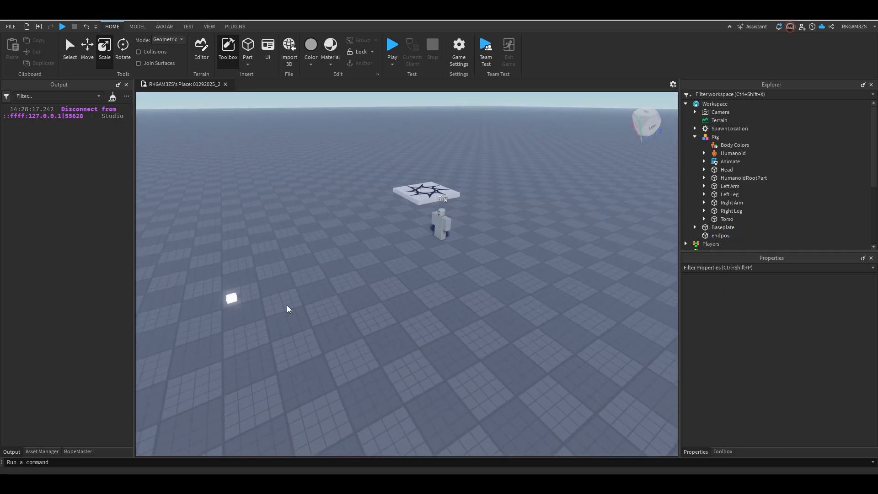
pyautogui.moveTo(831, 227)
pyautogui.write('sc')
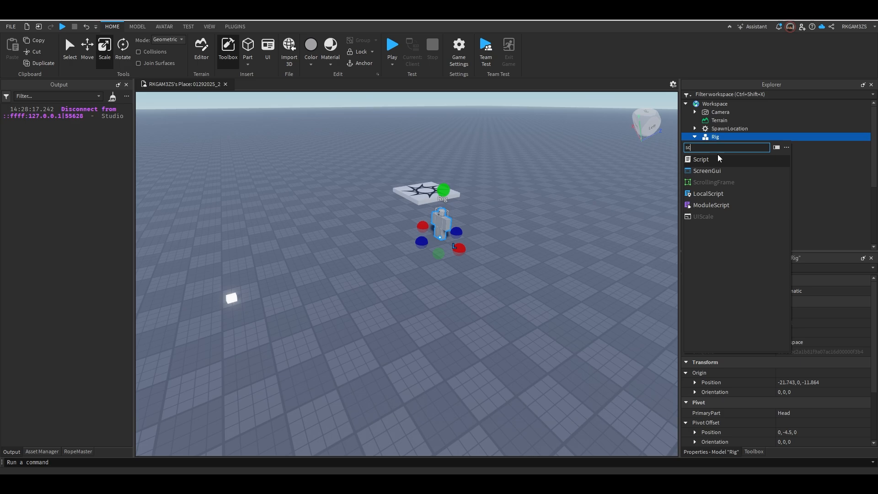
# - Add a Script to the Rig defining char, hum = char.Humanoid and endpos = game.Workspace.endpos
pyautogui.click(700, 160)
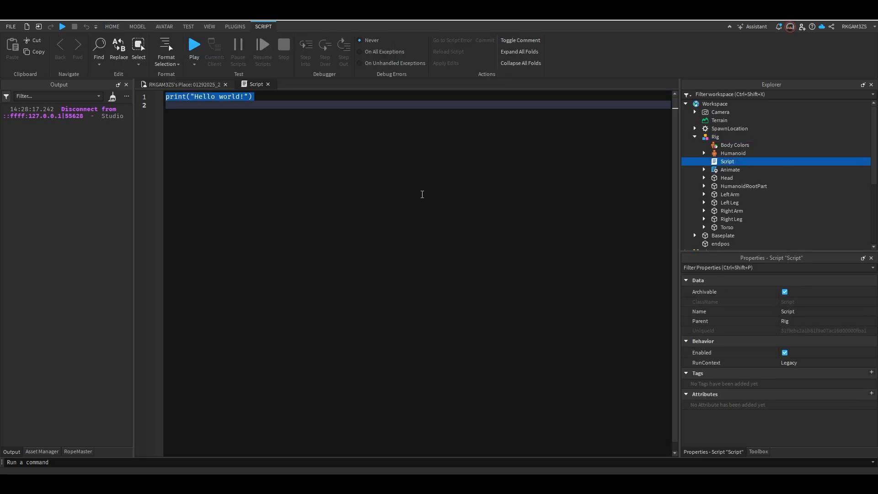
pyautogui.press('Delete')
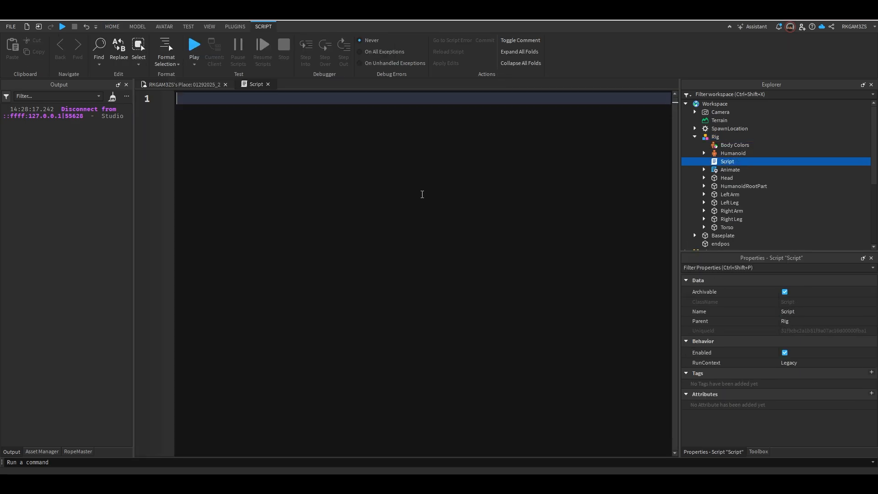
pyautogui.write('local char = script.Parent')
pyautogui.write('local hum =')
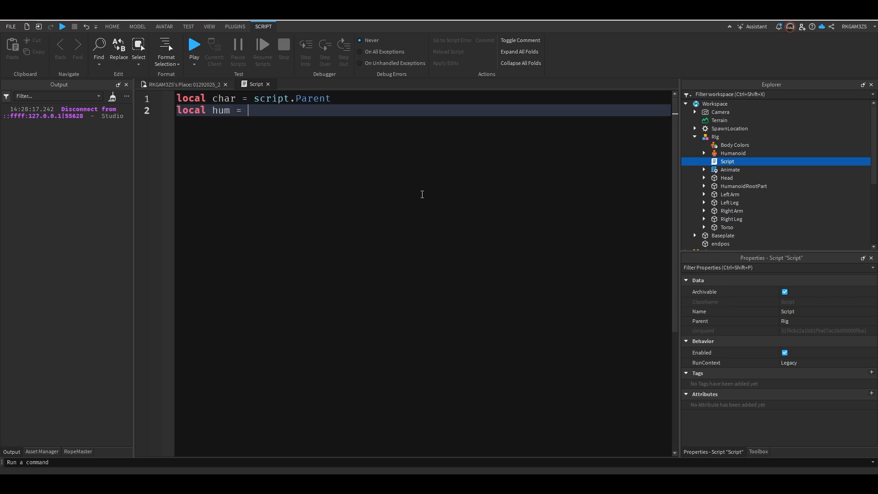
pyautogui.write('char.Humanoid')
pyautogui.write('local endpos =')
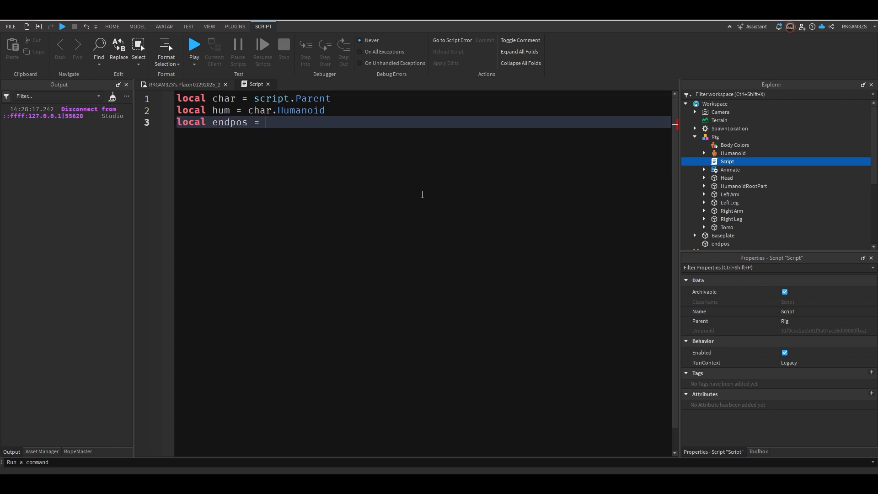
pyautogui.write('game.Workspace.endpos')
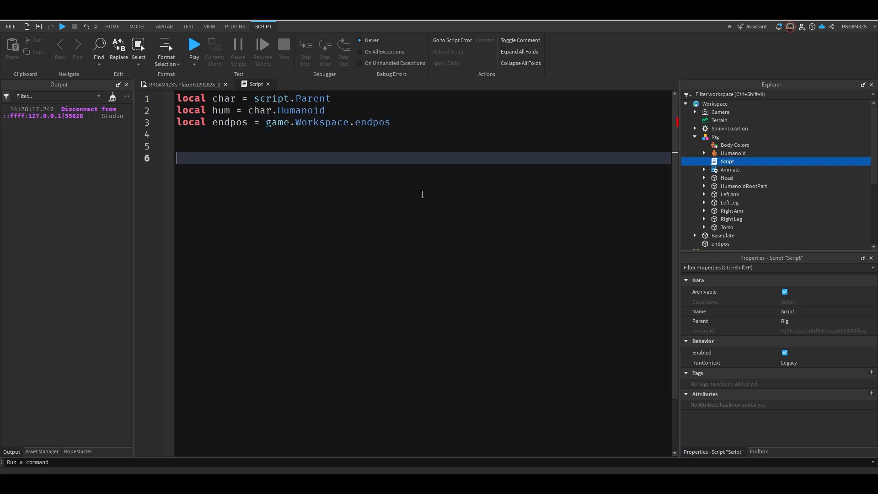
# - Make the script wait 4 seconds, then call hum:Move(endpos.Position)
pyautogui.write('task.wait(4)')
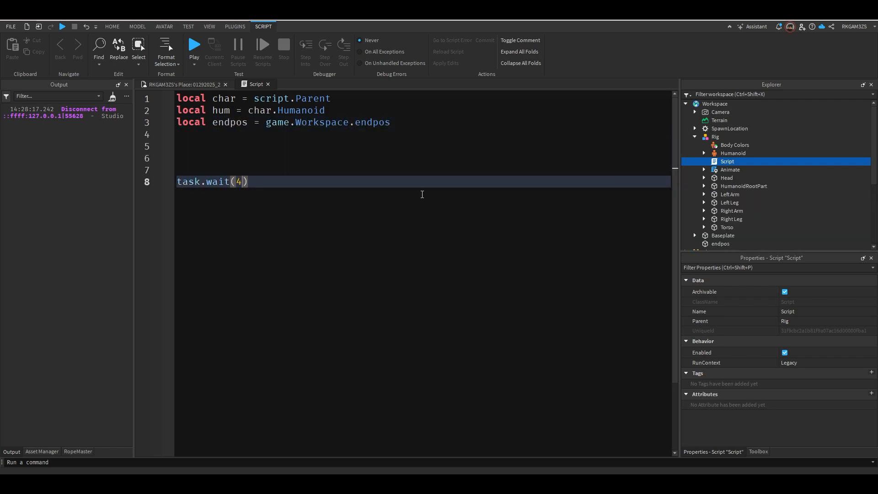
pyautogui.write('hum:')
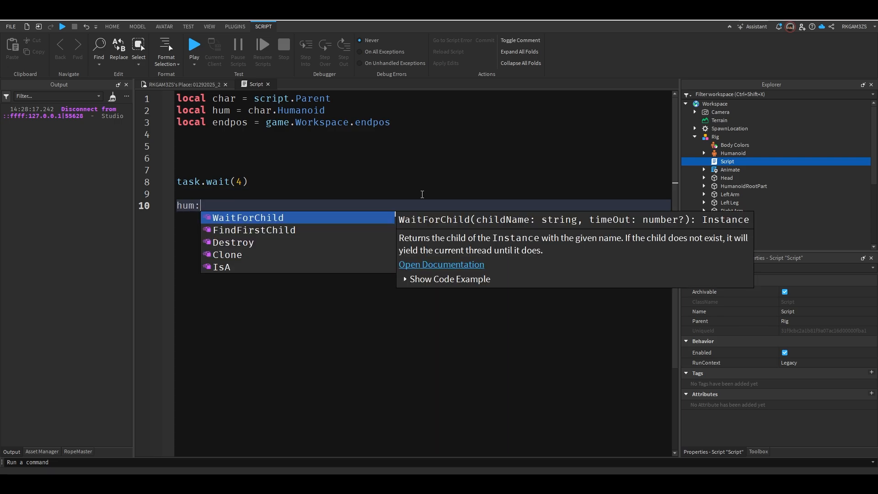
pyautogui.write('Move(end)')
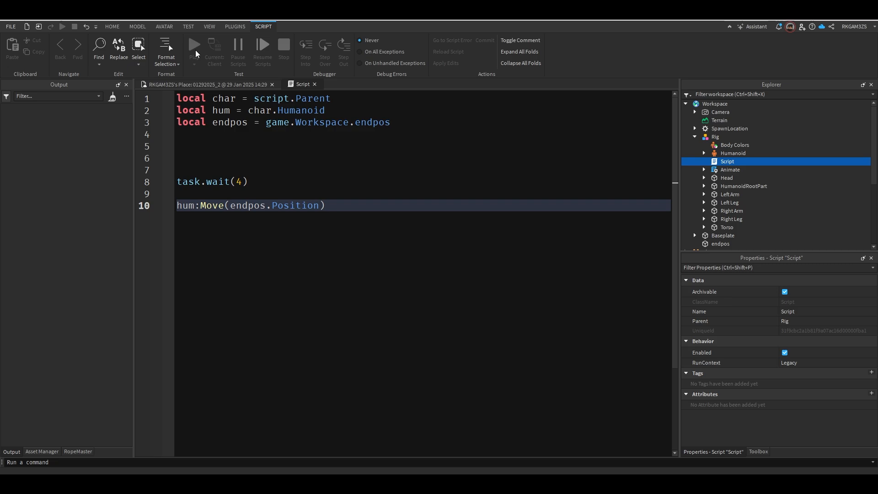
# - Run a play test and watch the Rig walk toward the endpos part
pyautogui.click(194, 45)
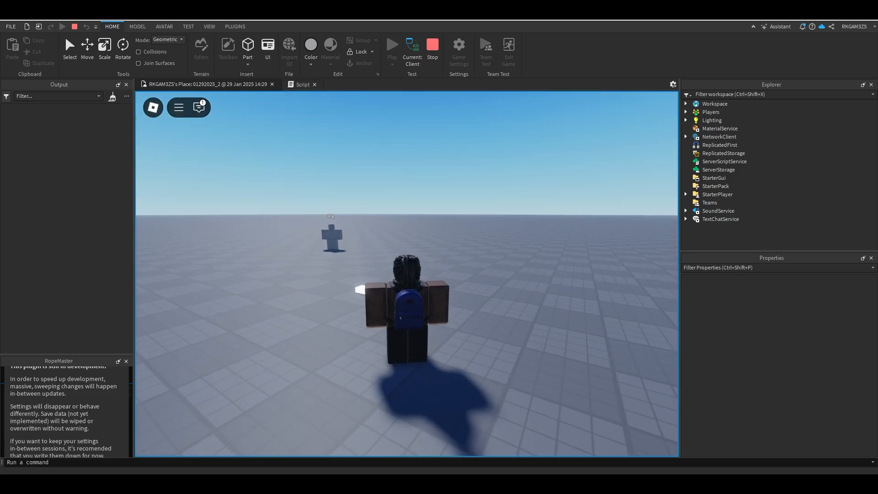
pyautogui.click(302, 85)
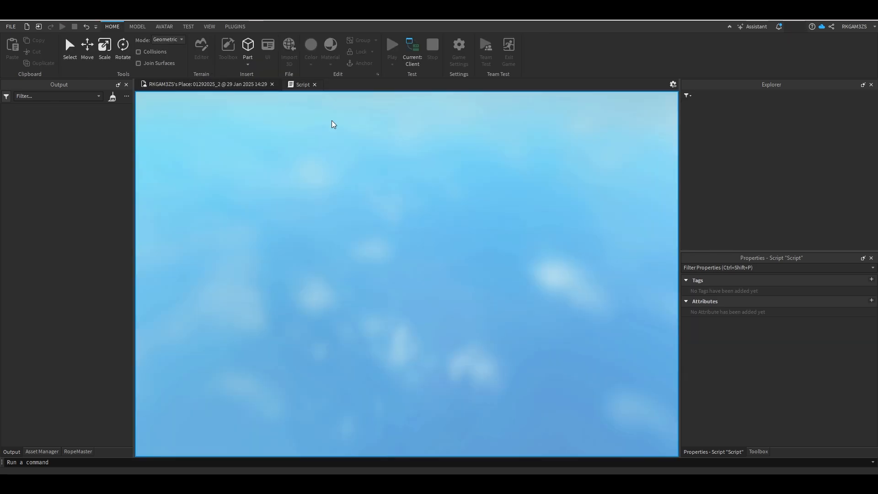
pyautogui.click(392, 45)
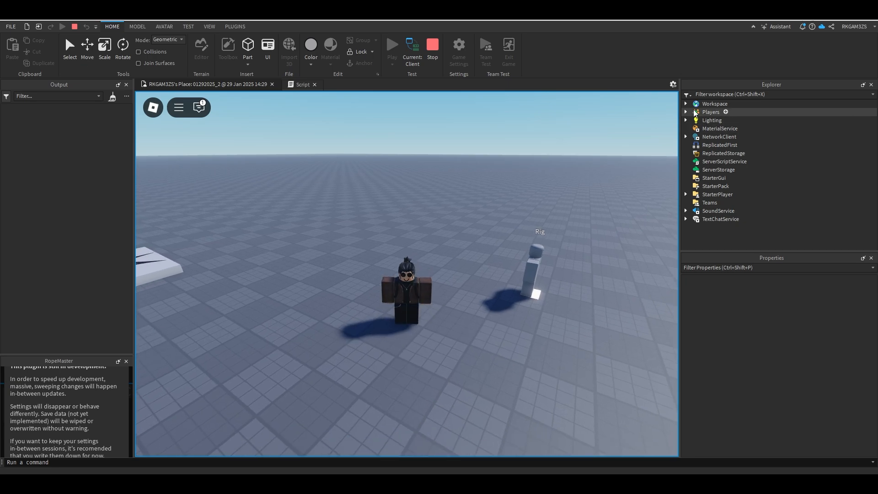
# - Expand Workspace and the player's character in Explorer to inspect the running scene, then stop
pyautogui.click(686, 104)
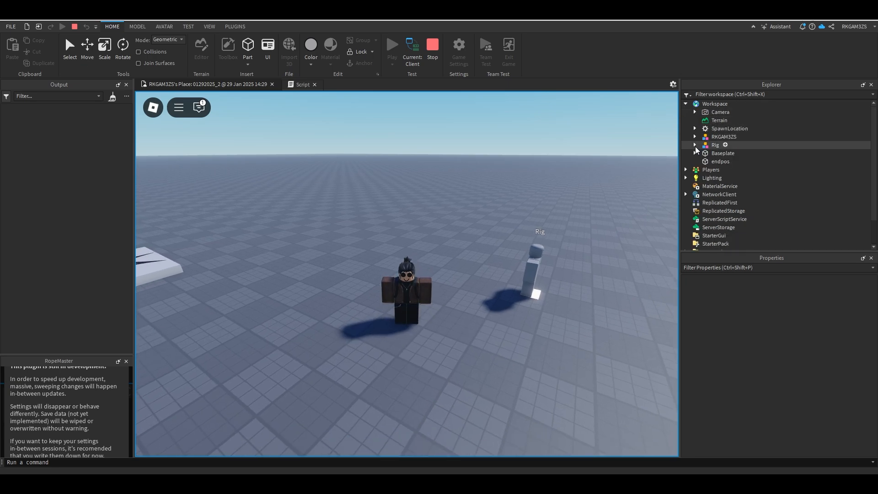
pyautogui.click(694, 136)
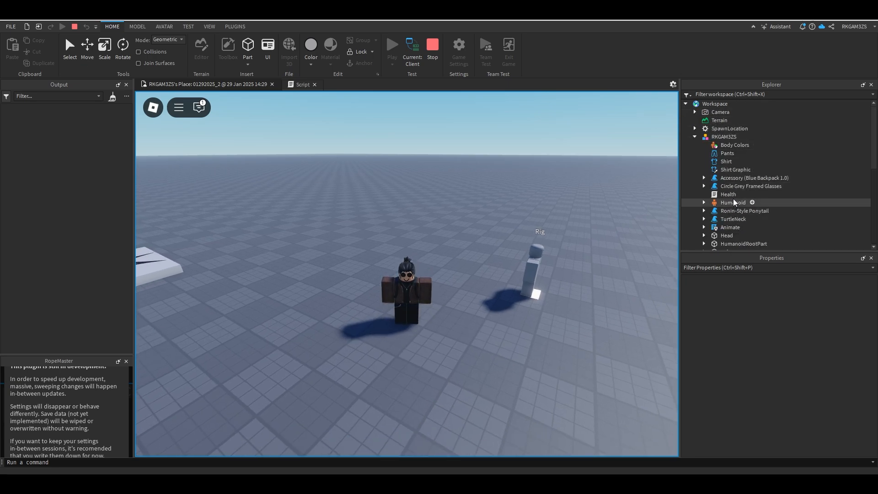
pyautogui.click(730, 227)
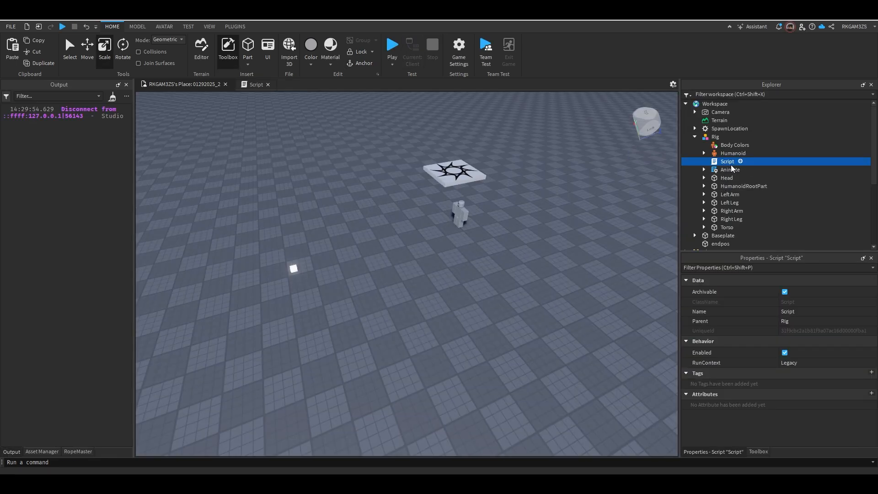
# - Add a second Script to the Rig and rename the scripts Animate and movementHandler
pyautogui.click(731, 169)
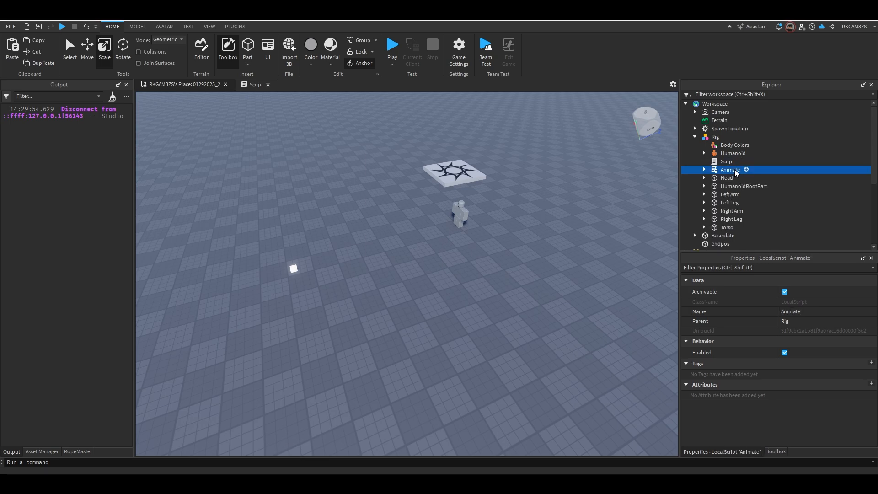
pyautogui.click(715, 136)
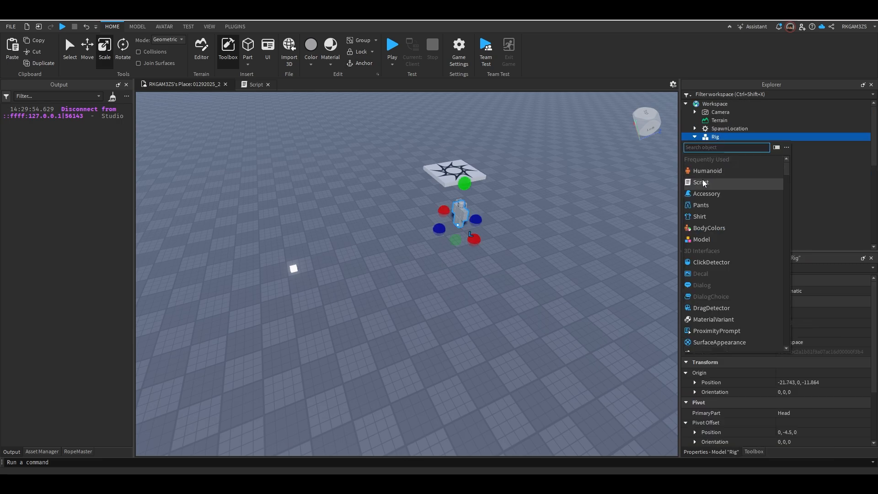
pyautogui.click(700, 182)
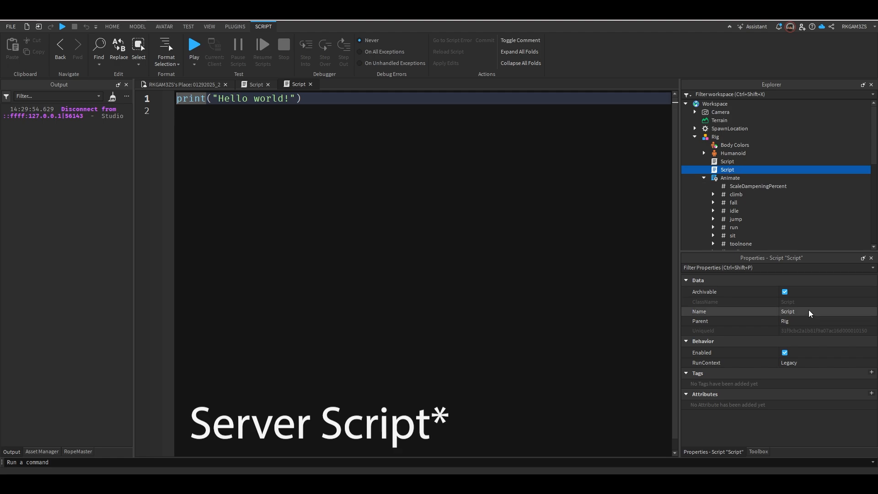
pyautogui.doubleClick(806, 312)
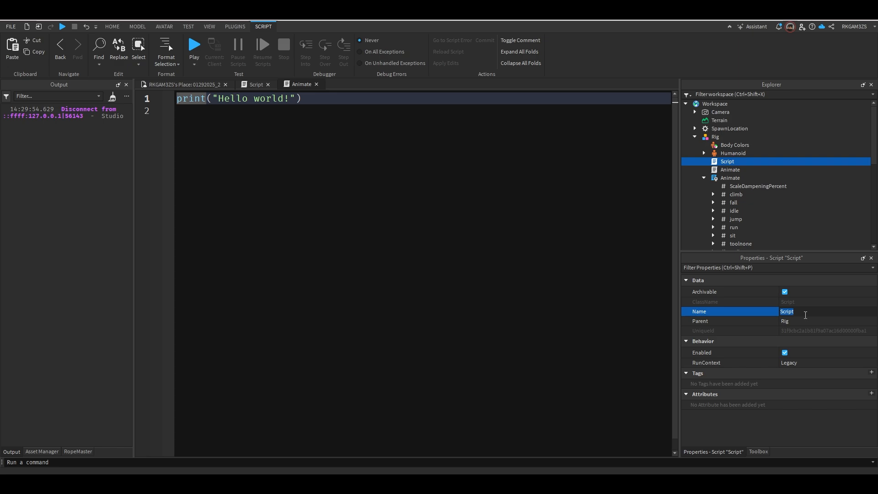
pyautogui.write('movementHandler')
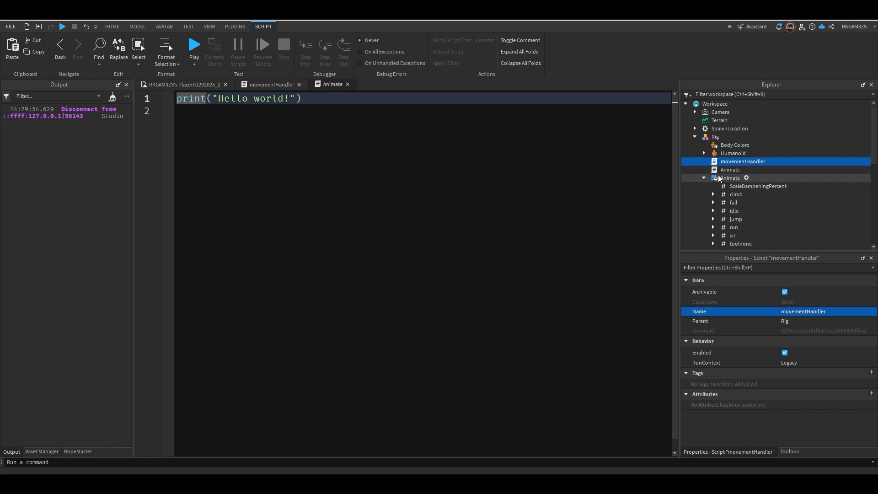
# - Copy the Animate LocalScript's animation code into the new server Animate script and start a test
pyautogui.doubleClick(730, 177)
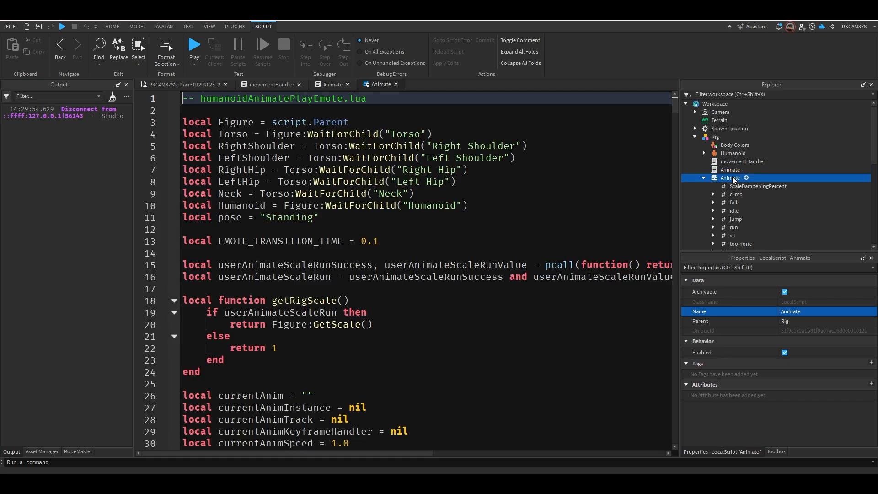
pyautogui.click(731, 170)
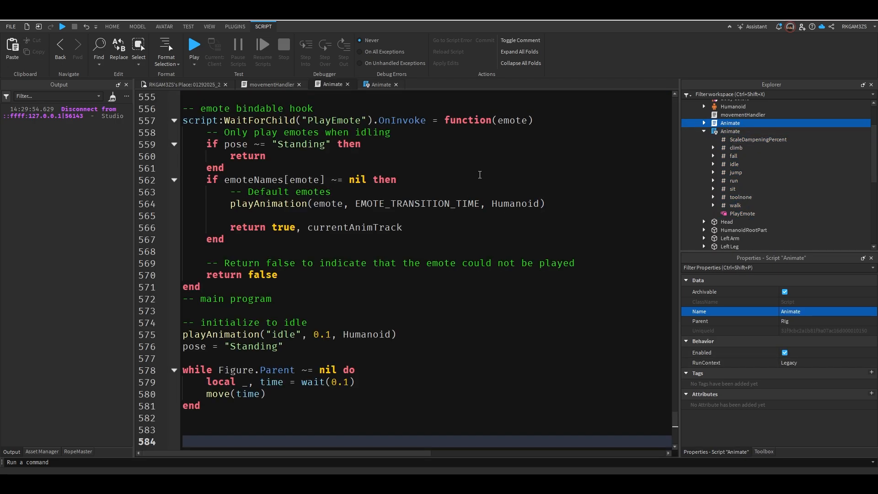
pyautogui.click(730, 131)
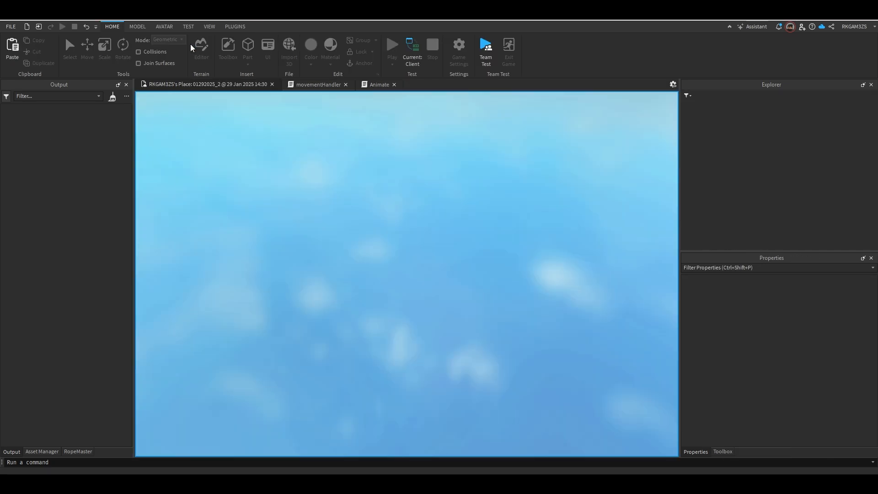
# - Select the emote chat hook block in Animate, then return to the place's 3D scene
pyautogui.click(391, 47)
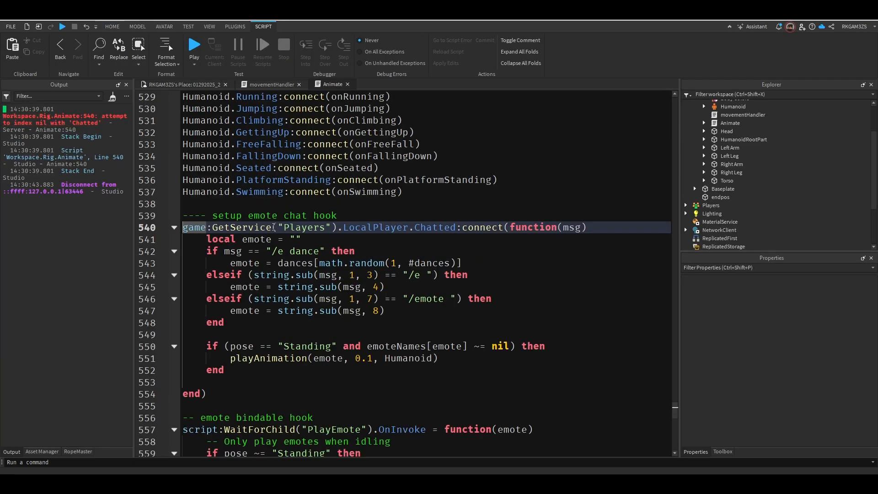
pyautogui.moveTo(190, 215); pyautogui.dragTo(206, 393)
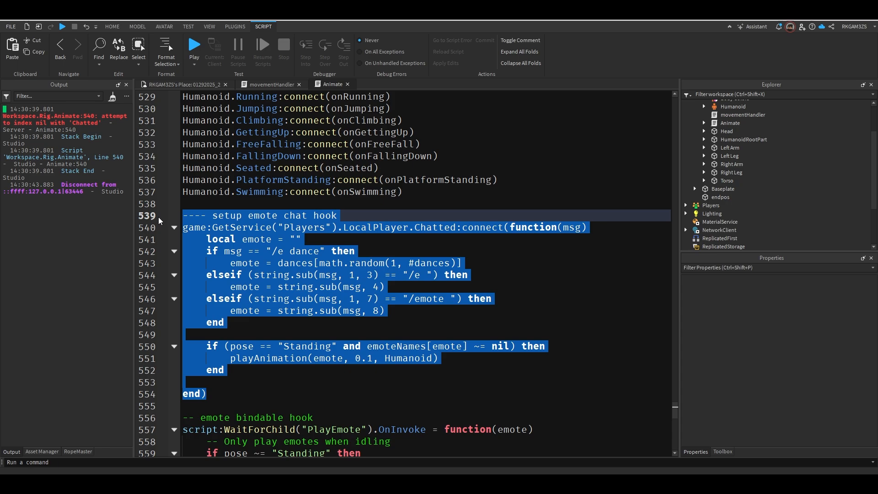
pyautogui.click(111, 27)
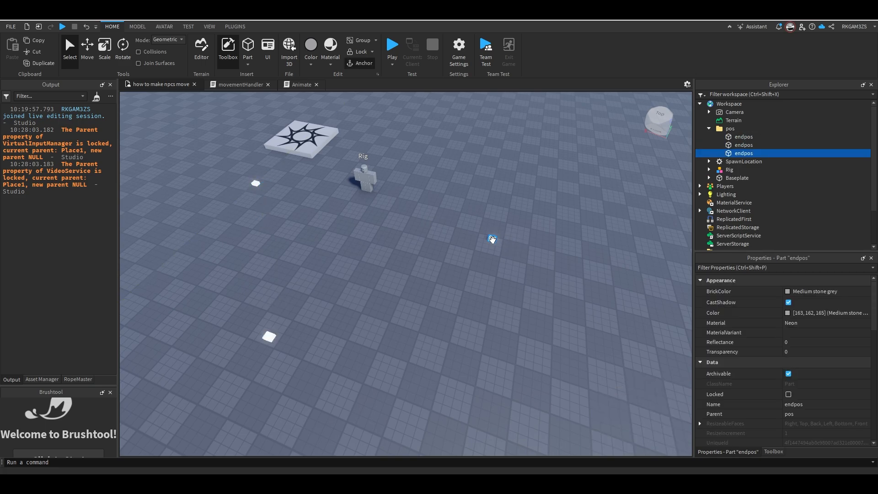
# - In movementHandler, add task.wait(4) and a while true loop over game.Workspace.pos:GetChildren()
pyautogui.click(239, 84)
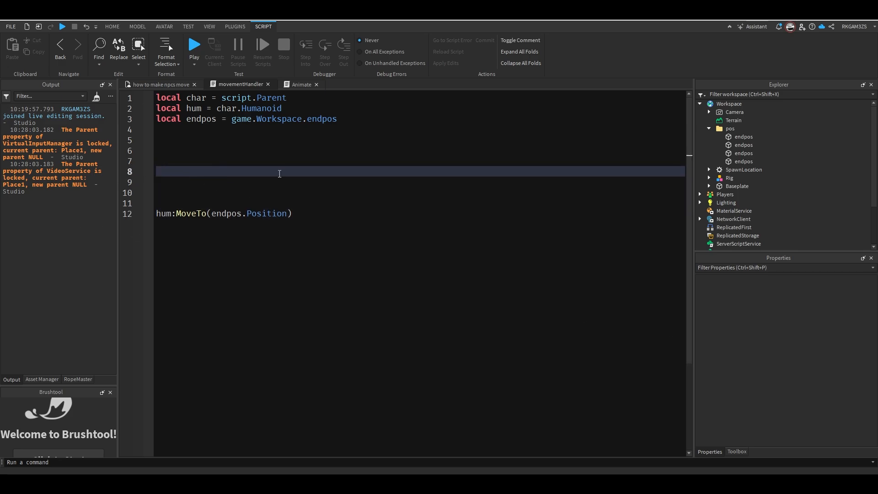
pyautogui.write('task.wait(4)')
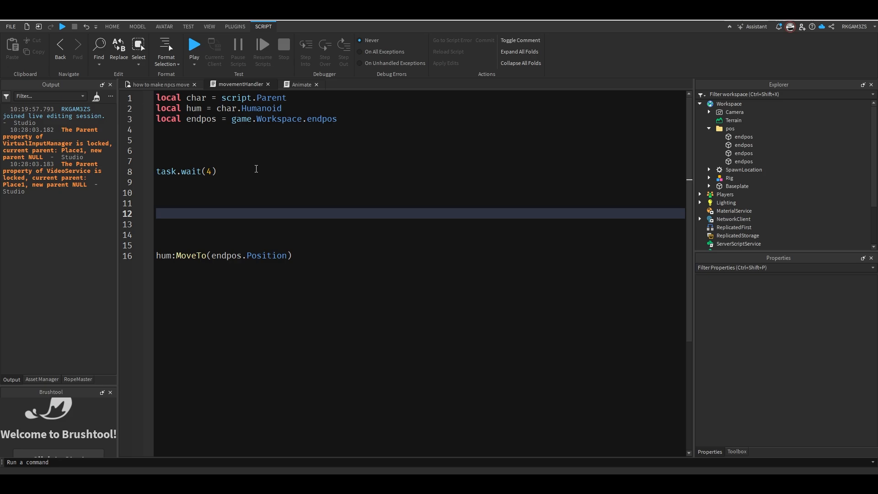
pyautogui.write('while true do')
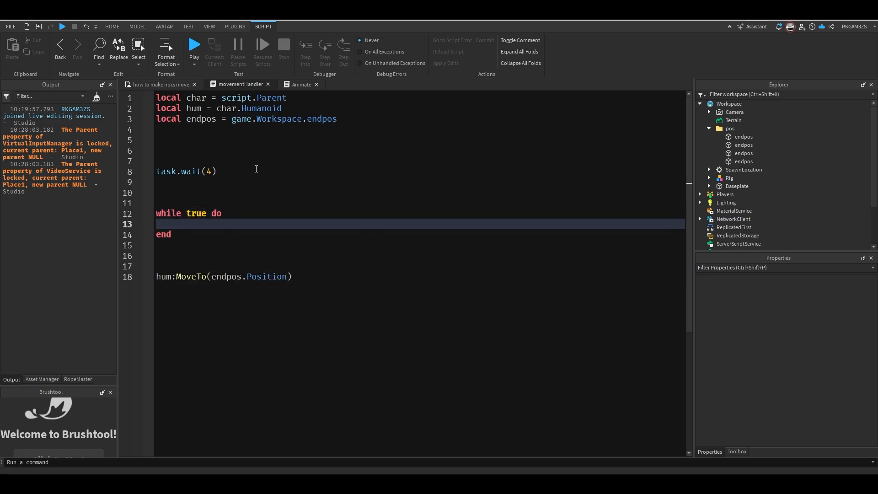
pyautogui.write('for i,v in')
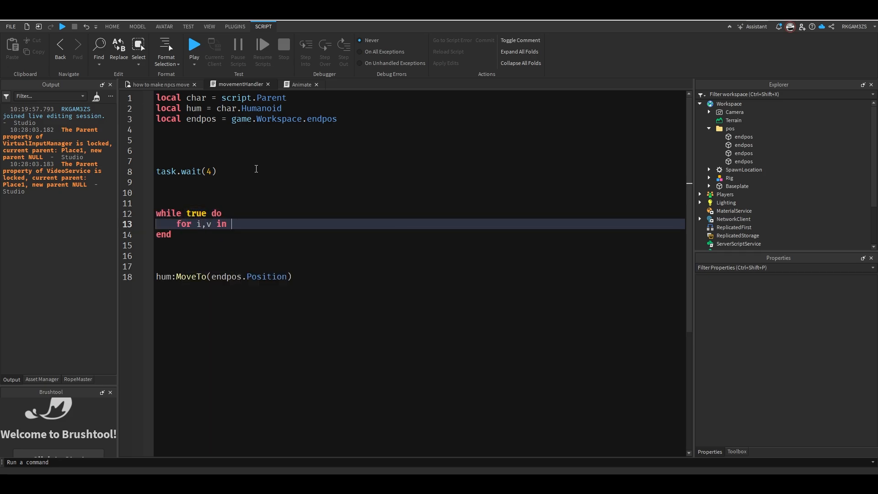
pyautogui.write('game.Workspace.pos')
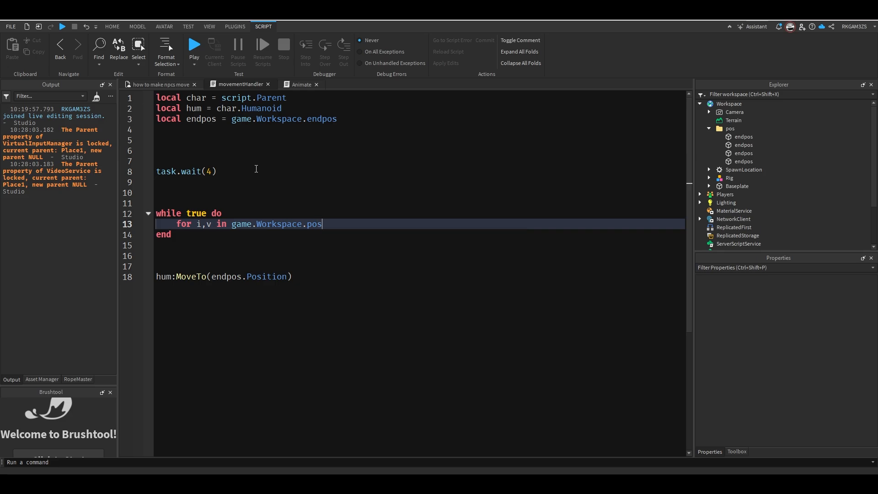
pyautogui.write(':GetChildren()')
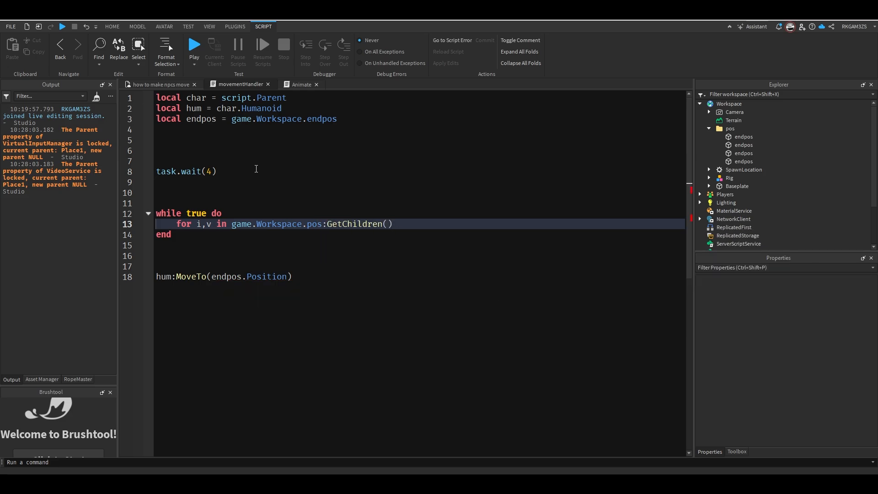
pyautogui.write('r')
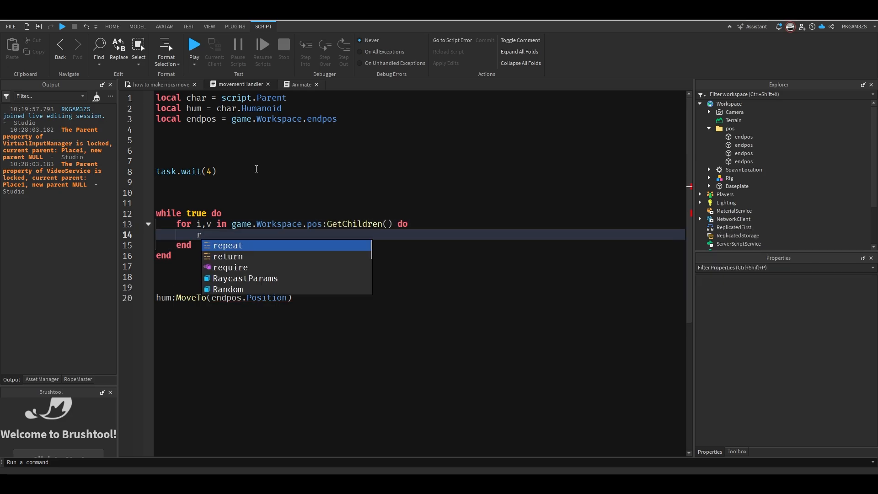
# - Inside the loop call hum:MoveTo(v.Position) for each pos part
pyautogui.write('hum:Move')
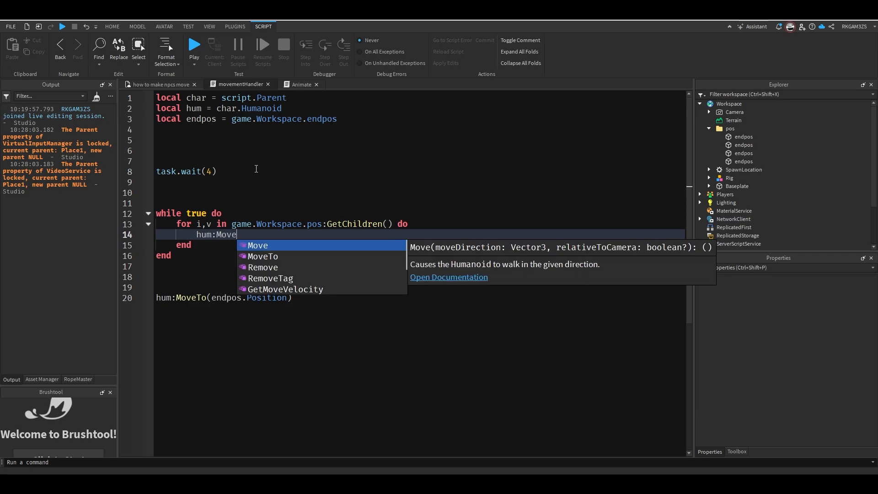
pyautogui.write('To')
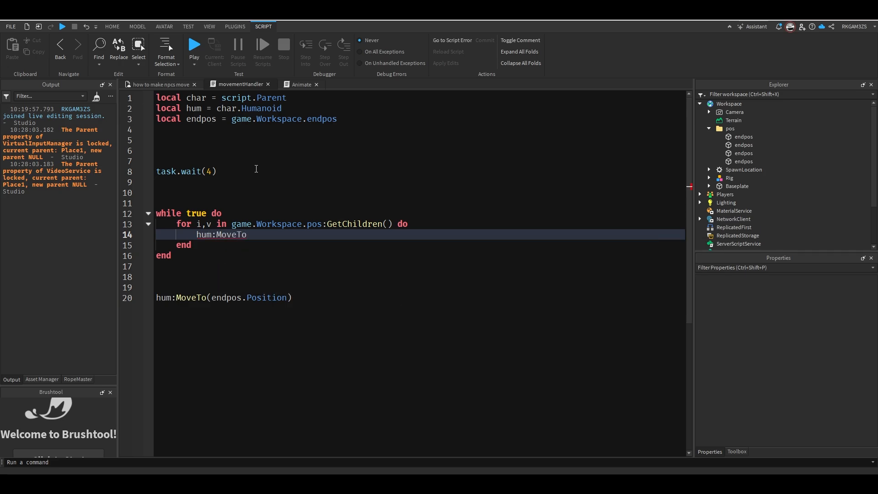
pyautogui.write('(v.Po')
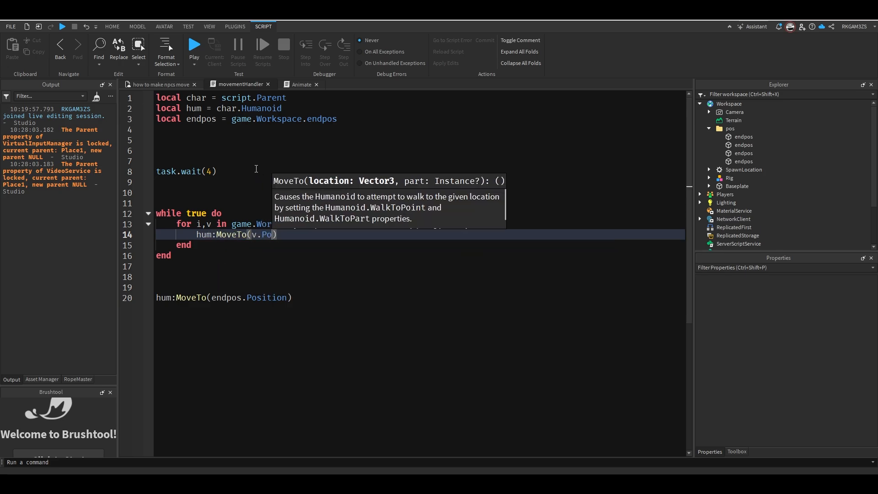
pyautogui.write('sition')
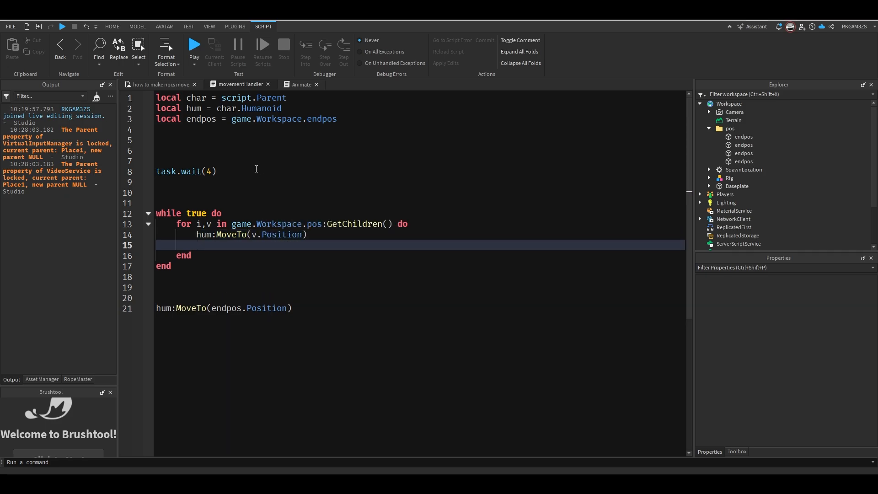
pyautogui.write('hum.Mov')
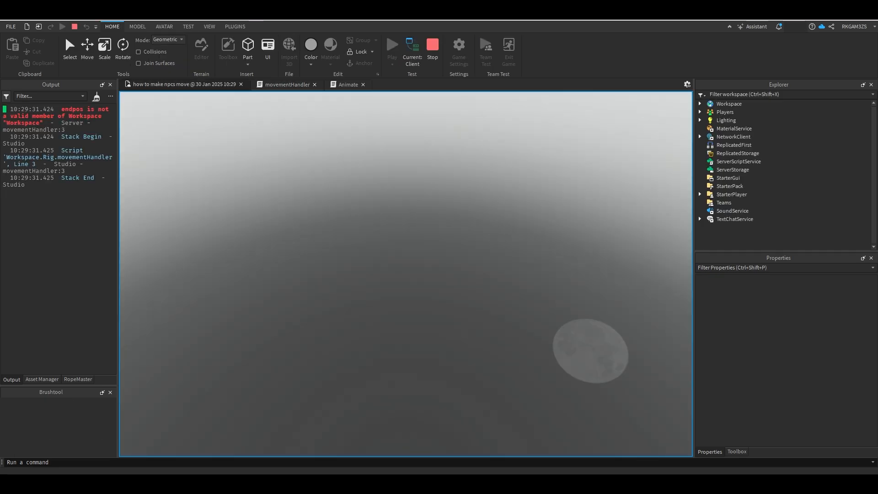
# - Stop the playtest that raised the endpos error
pyautogui.click(287, 84)
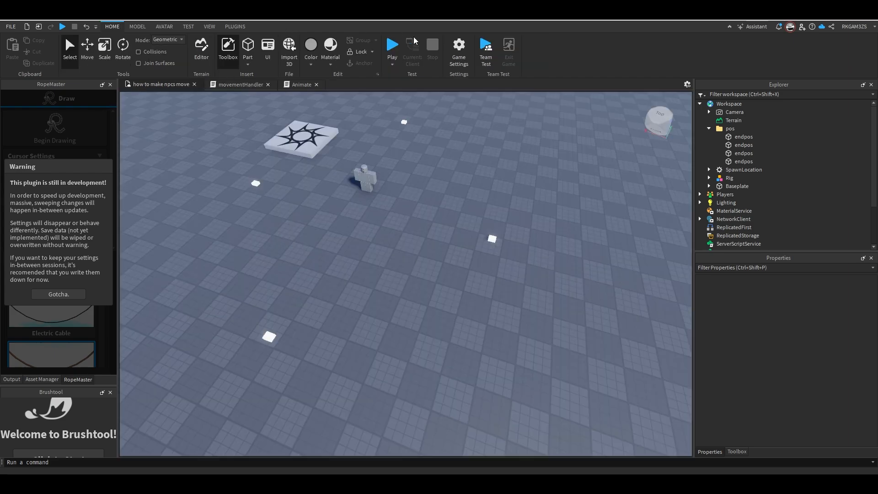
# - Run a playtest, switch Current: Client to Server to check the endpos parts, then stop it
pyautogui.click(392, 48)
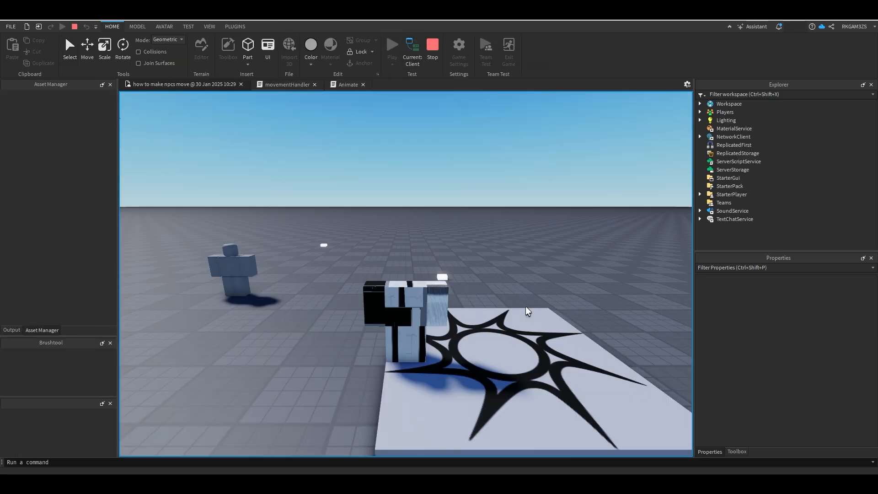
pyautogui.click(412, 48)
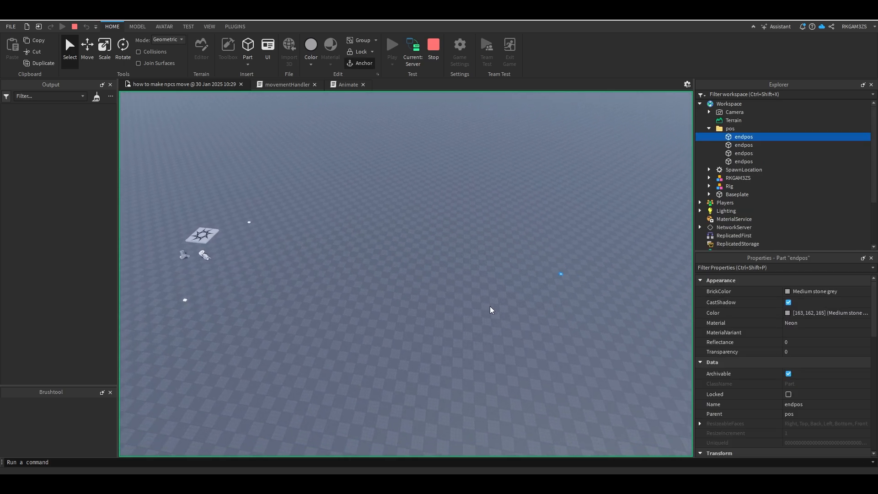
pyautogui.click(392, 45)
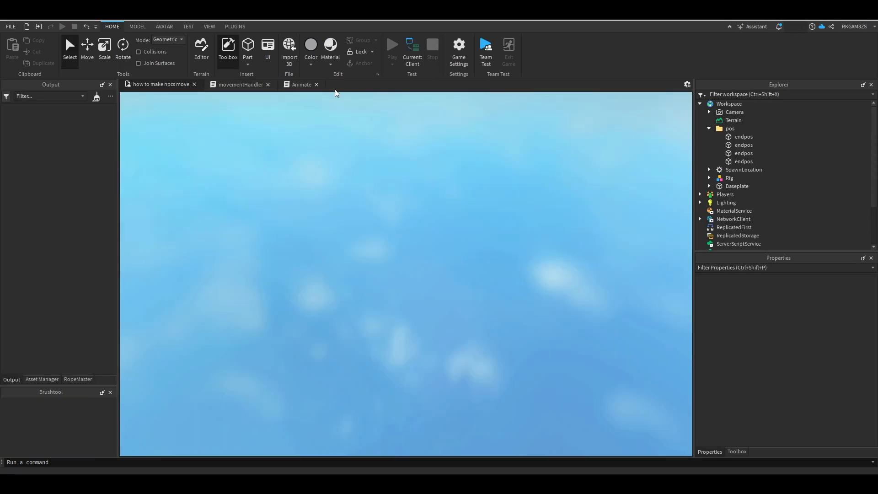
# - Change the loop body to repeat hum:MoveTo(v.Position) until hum.MoveToFinished:Wait() and drop the endpos lines
pyautogui.click(240, 84)
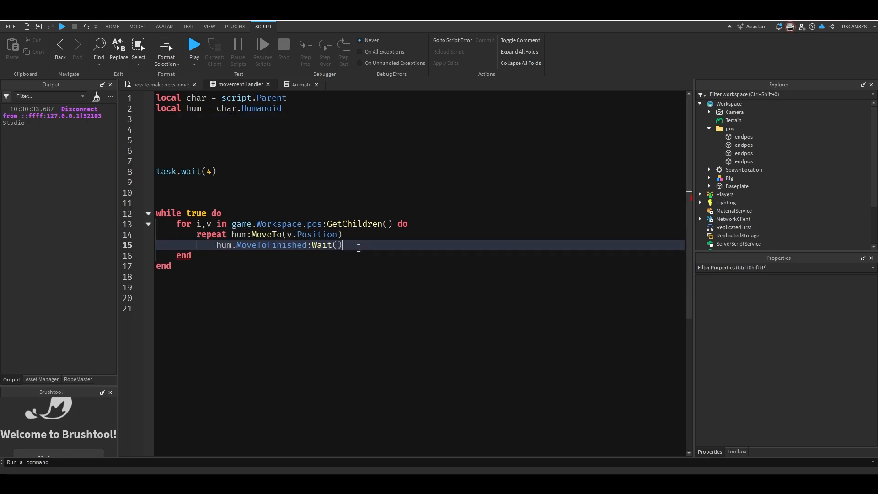
pyautogui.write('unt')
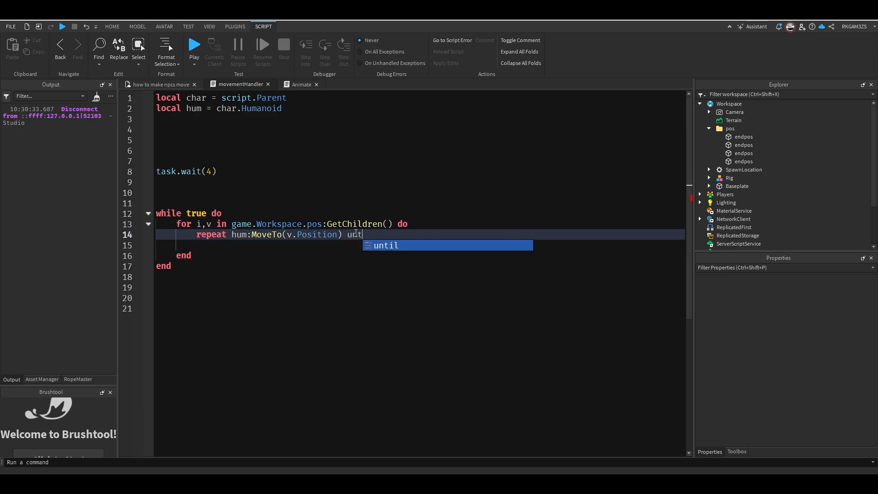
pyautogui.write('hum.MoveToFinished:Wait()')
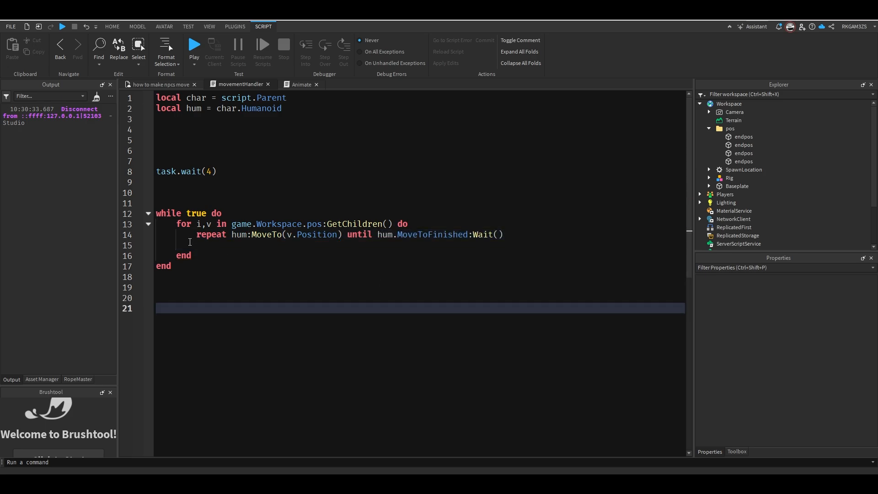
pyautogui.press('Backspace')
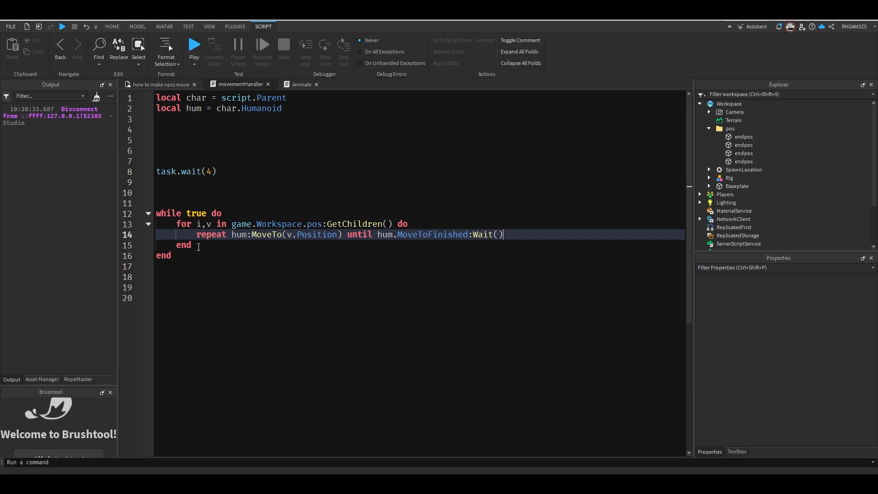
pyautogui.click(112, 26)
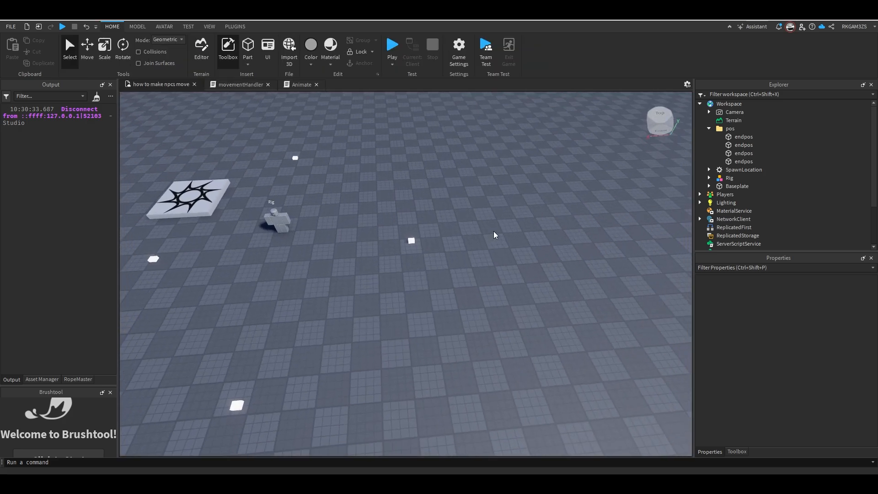
# - Playtest the Rig walking to the endpos parts, then add a new Part stretched into a long plank
pyautogui.click(743, 152)
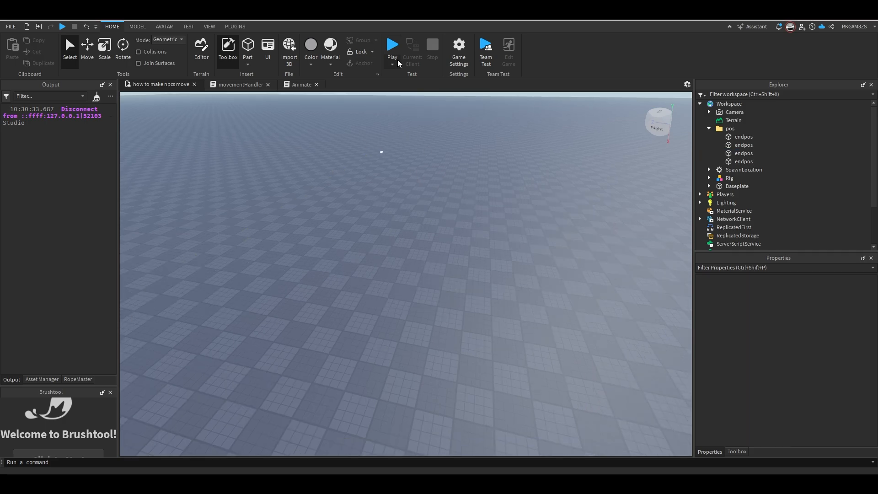
pyautogui.click(392, 48)
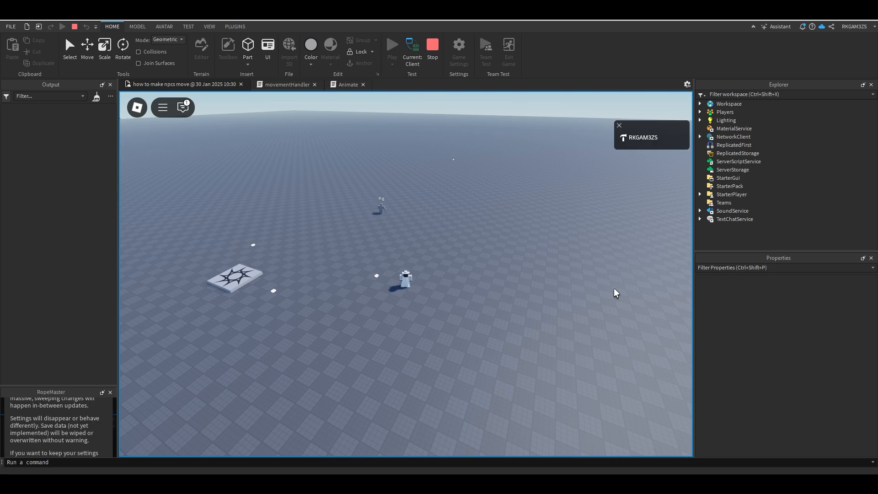
pyautogui.click(618, 126)
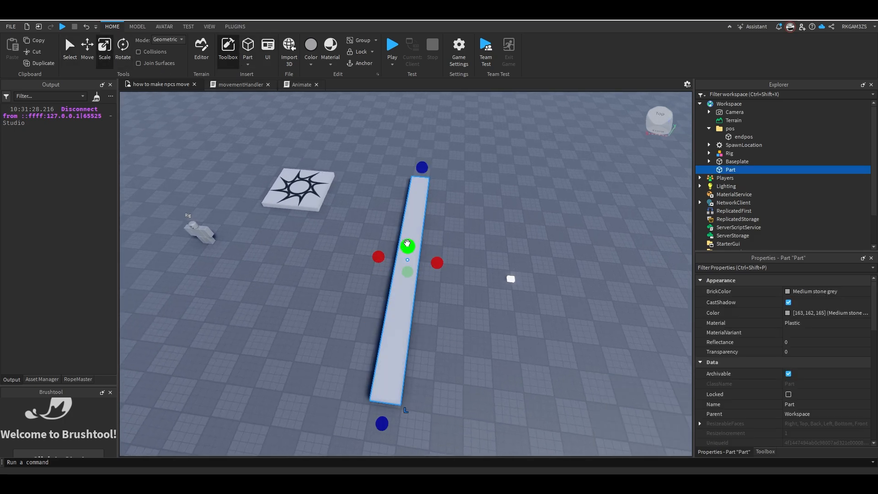
pyautogui.click(392, 45)
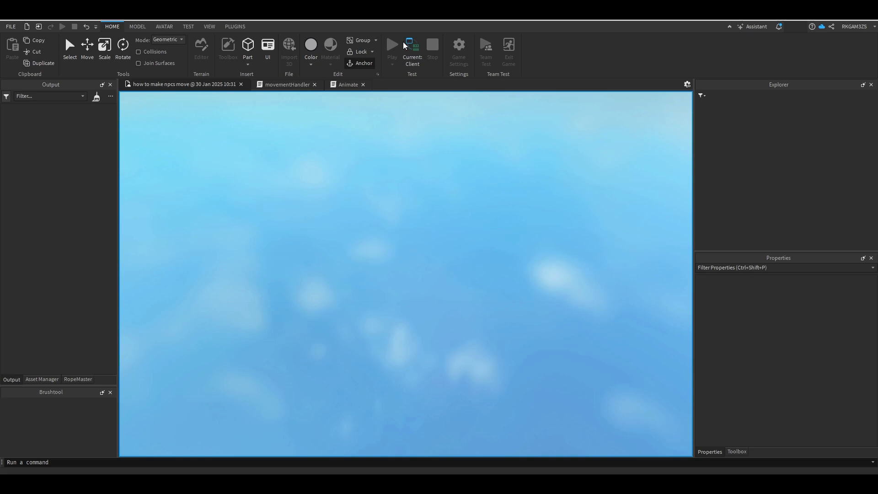
pyautogui.click(392, 44)
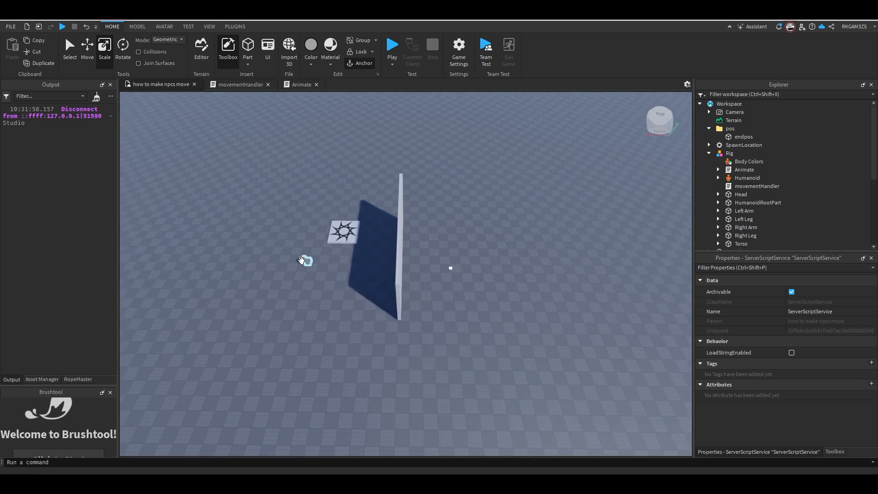
pyautogui.moveTo(274, 268)
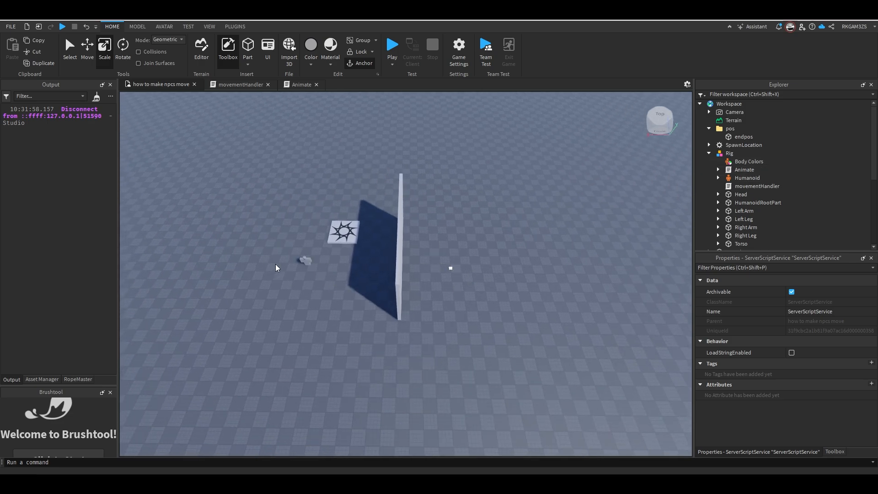
pyautogui.moveTo(288, 263)
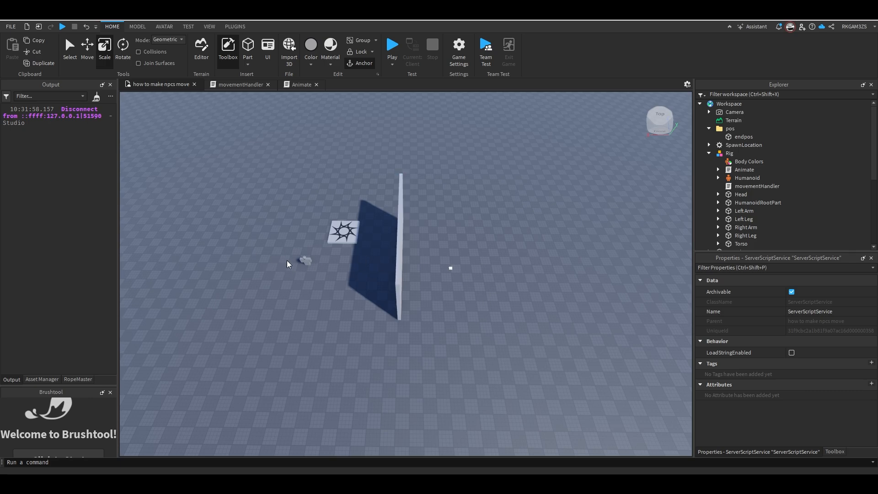
pyautogui.moveTo(300, 263)
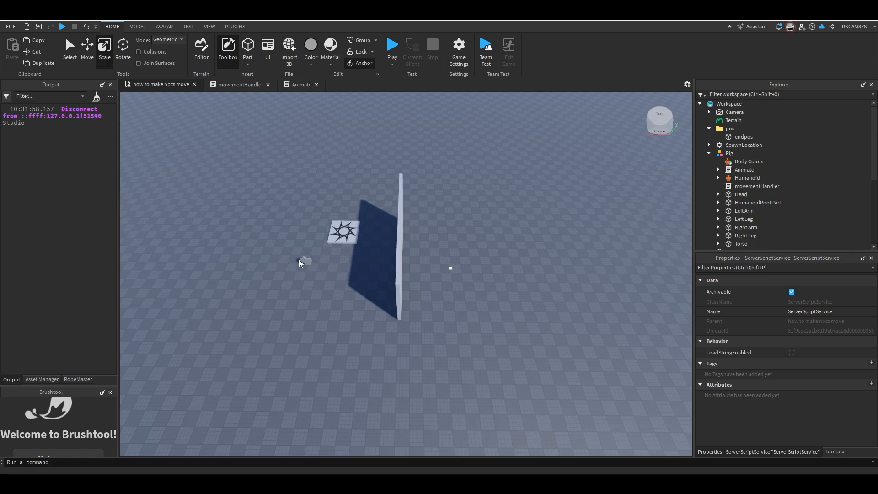
pyautogui.moveTo(444, 275)
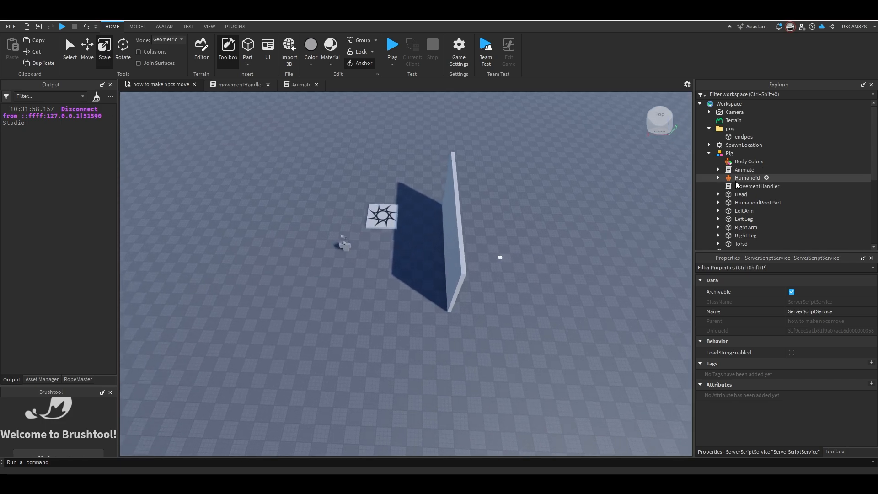
# - Select the old movementHandler script under the Rig so it can be disabled
pyautogui.click(792, 352)
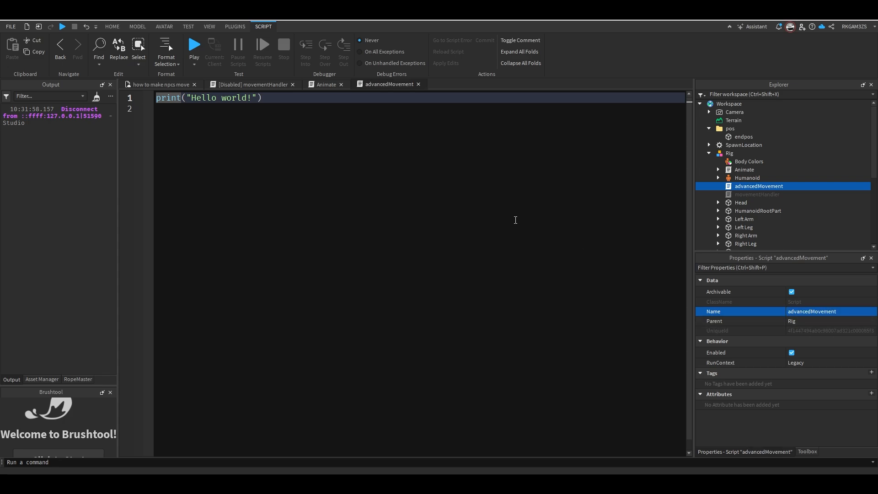
# - Replace the placeholder code with locals pfs (PathfindingService) and char = script.Parent
pyautogui.press('ctrl+a')
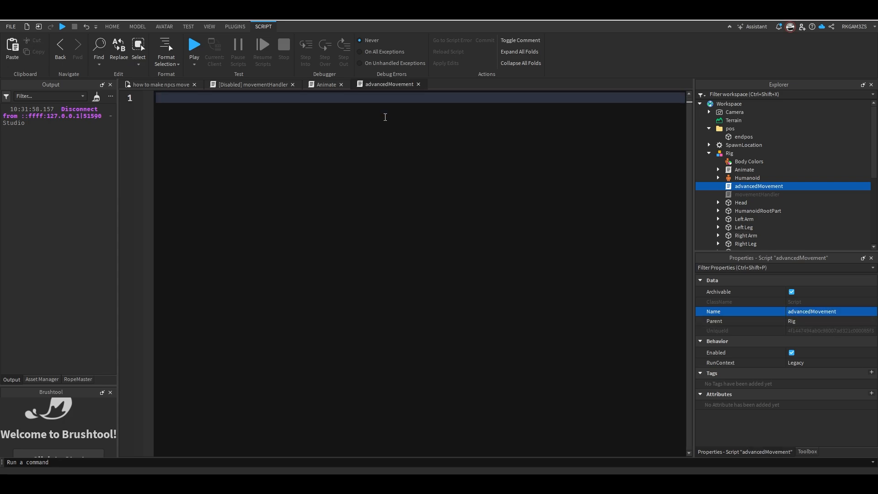
pyautogui.write('local')
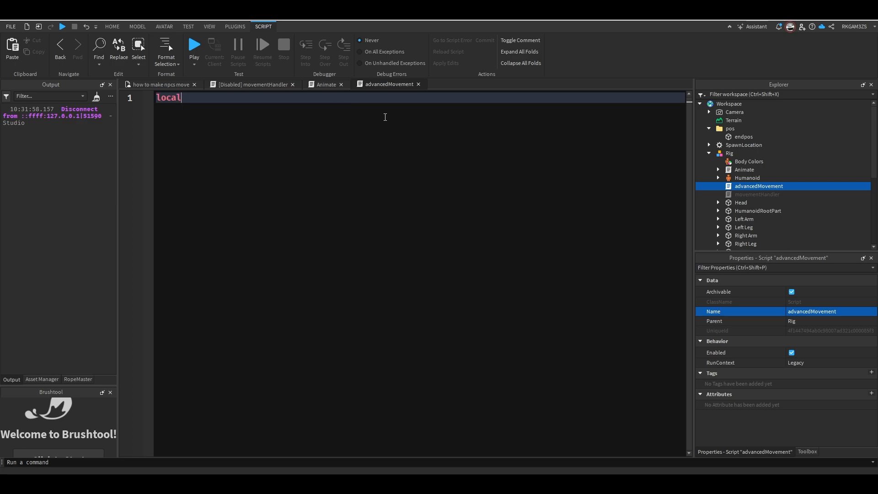
pyautogui.write('pfs')
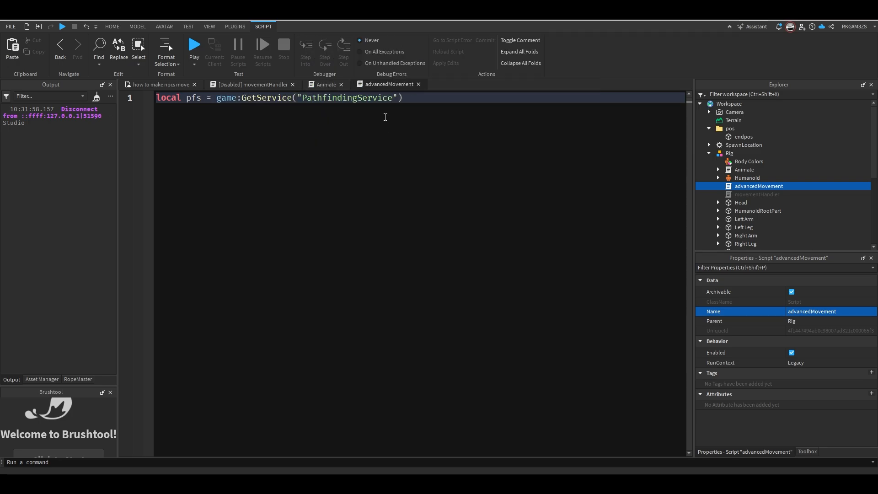
pyautogui.write('local char = script')
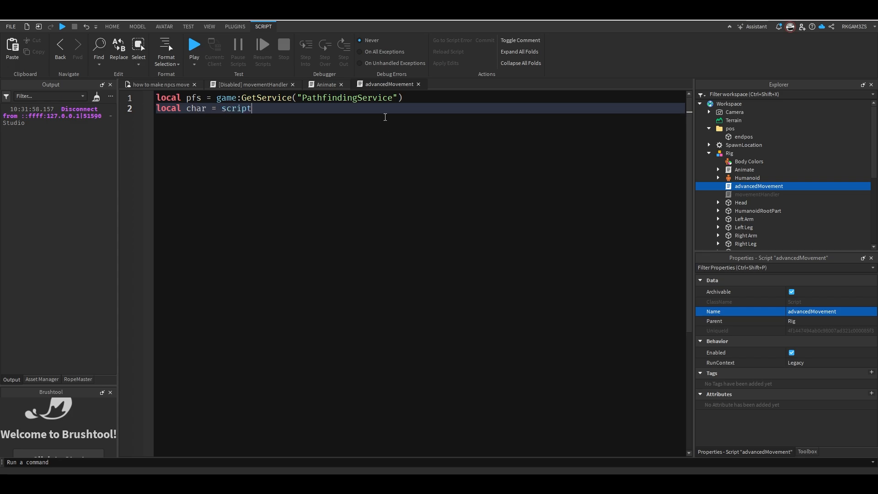
pyautogui.write('.Parent')
pyautogui.write('local hum = char.Humanoid')
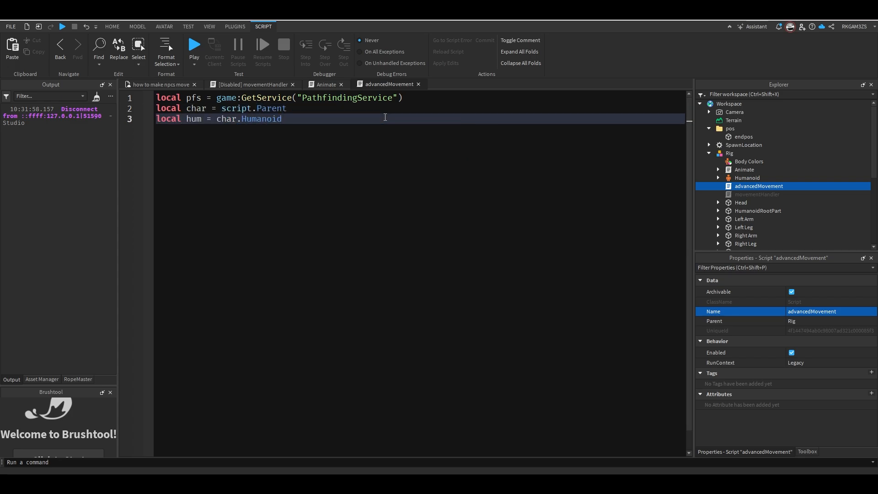
pyautogui.press('Enter')
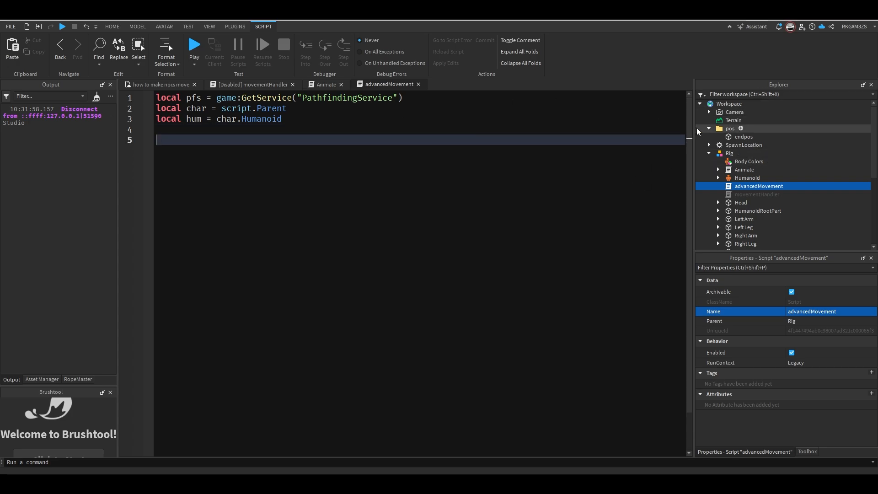
pyautogui.click(112, 27)
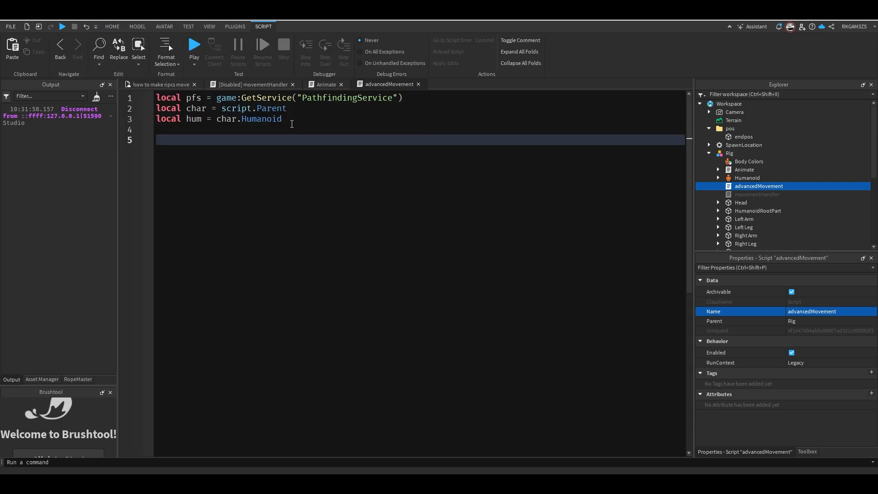
# - Declare possibleDestinations = workspace.pos:GetChildren()
pyautogui.write('local')
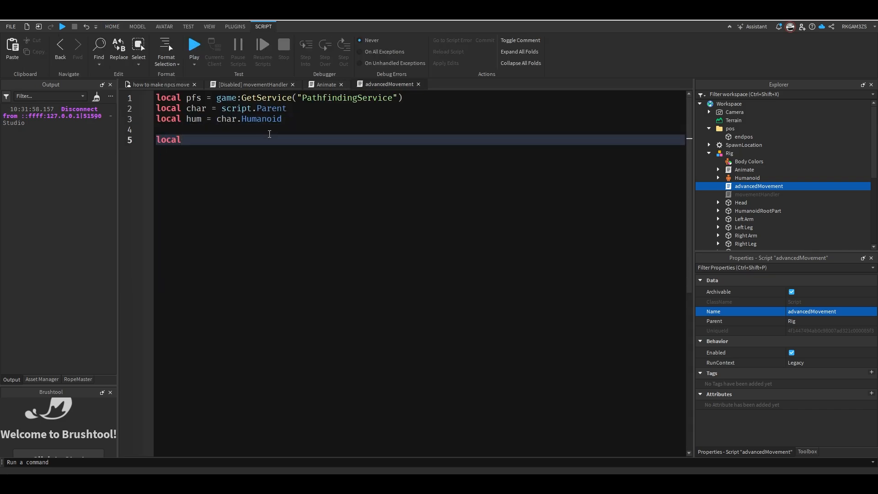
pyautogui.write('possibleDestinations = game')
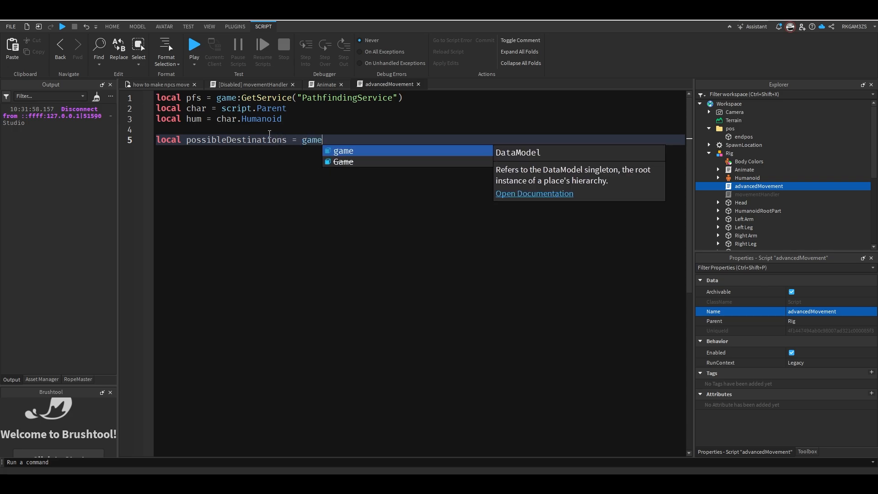
pyautogui.write('.Workspace.pos:')
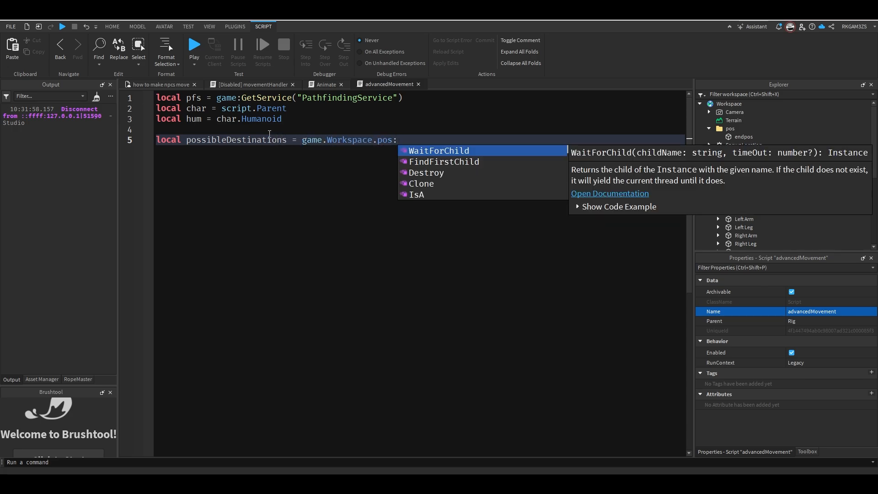
pyautogui.write('GetChildren()')
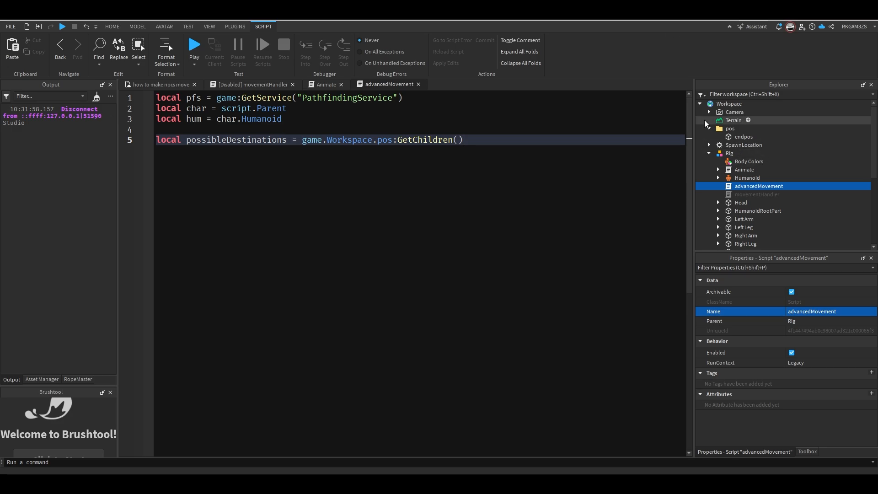
pyautogui.press('Enter')
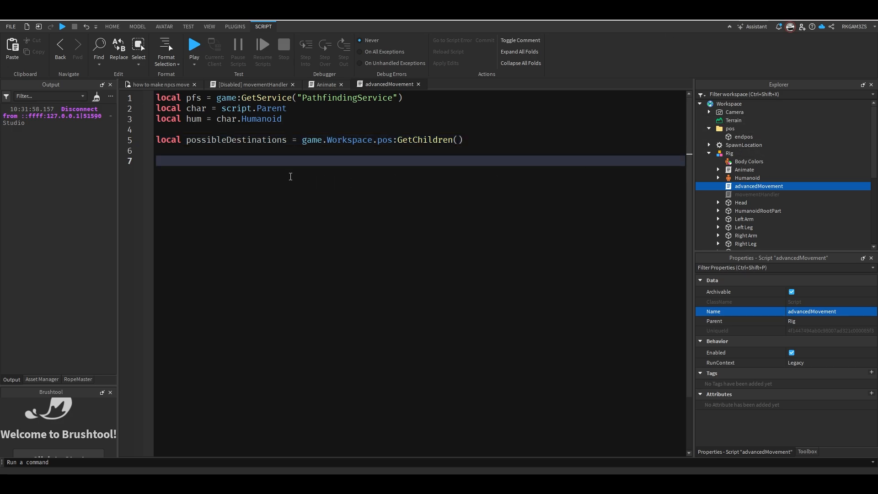
# - Write a while-true loop waiting 4 seconds and picking destination = possibleDestinations[math.random(1, #possibleDestinations)]
pyautogui.write('task')
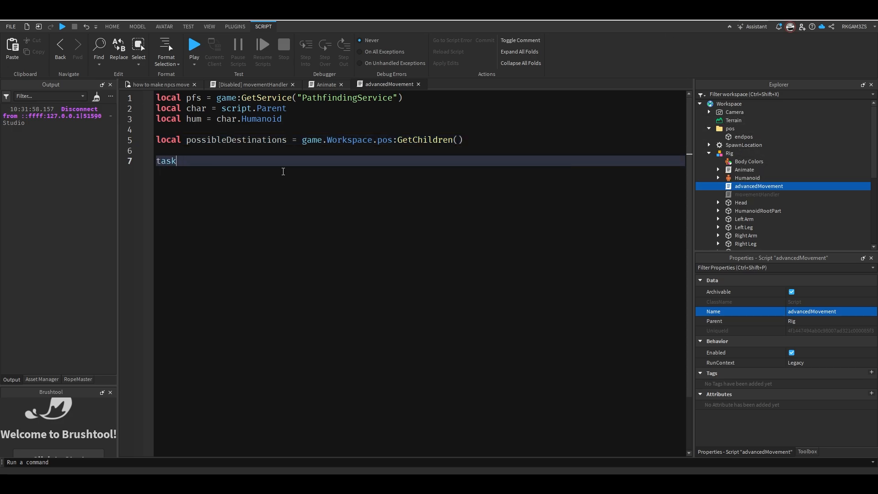
pyautogui.write('.wait(4)')
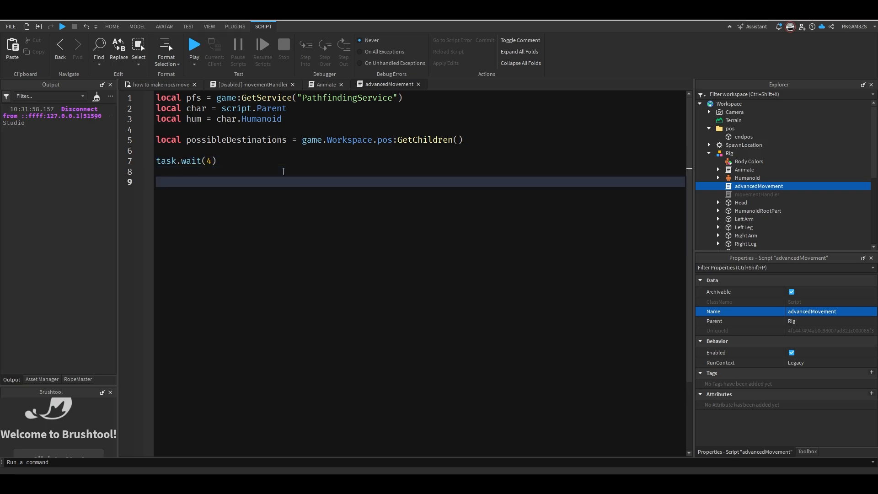
pyautogui.write('while true do')
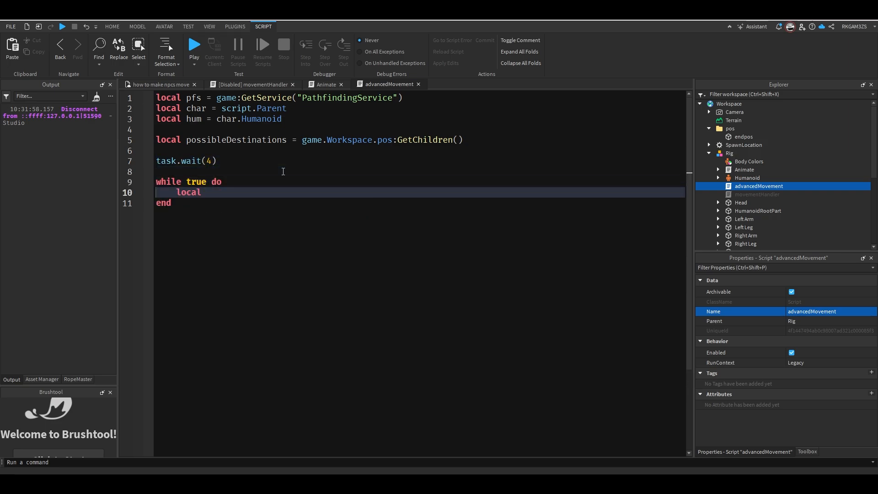
pyautogui.write('destination')
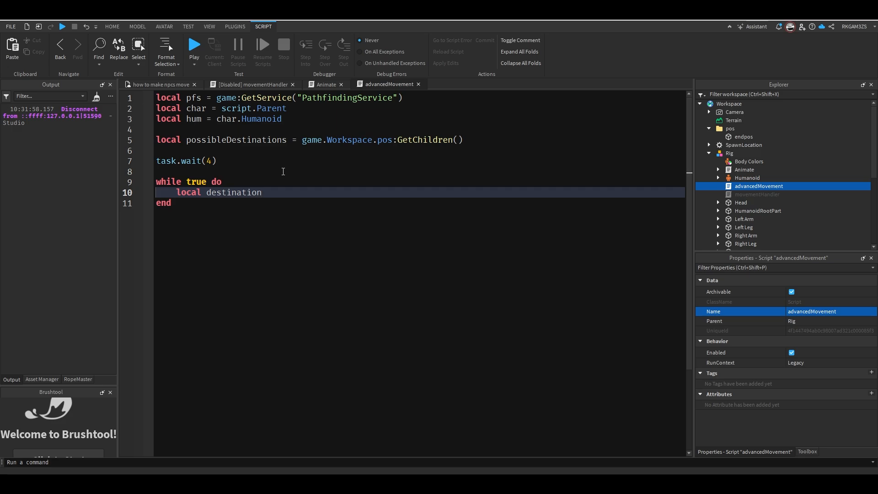
pyautogui.write('= possibleDestinations')
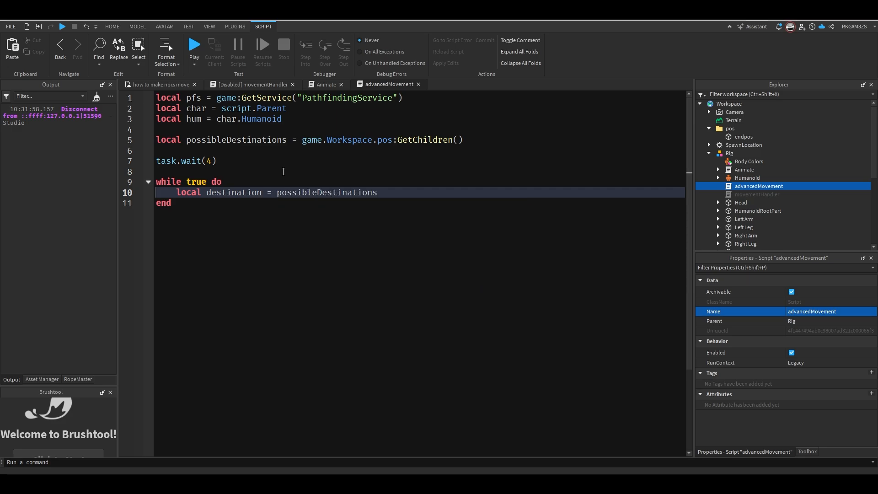
pyautogui.write('[math.random()]')
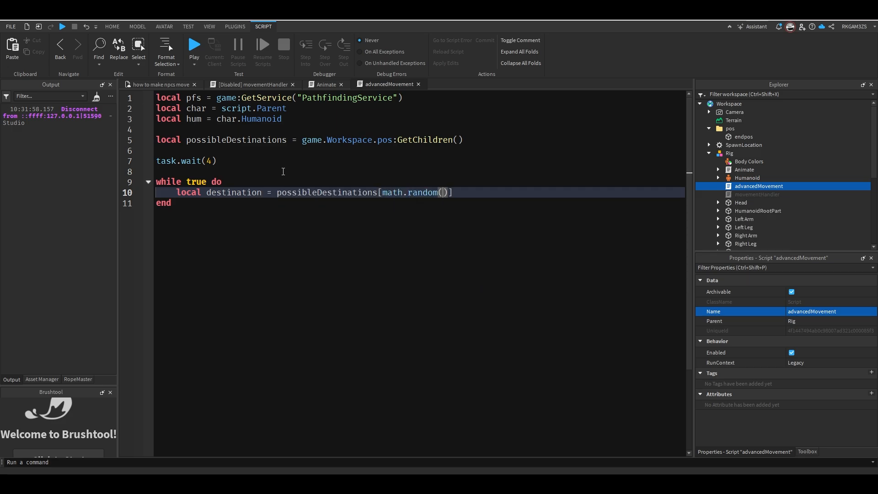
pyautogui.write('1')
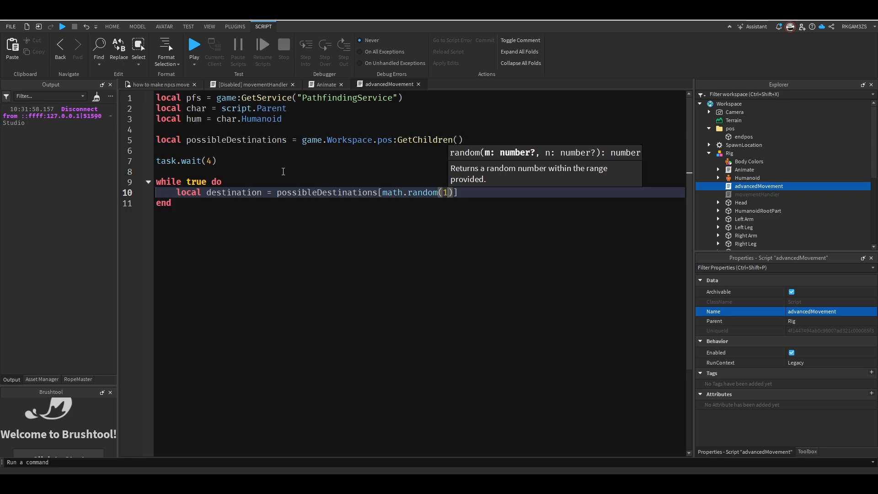
pyautogui.write(',#possibleDestinations')
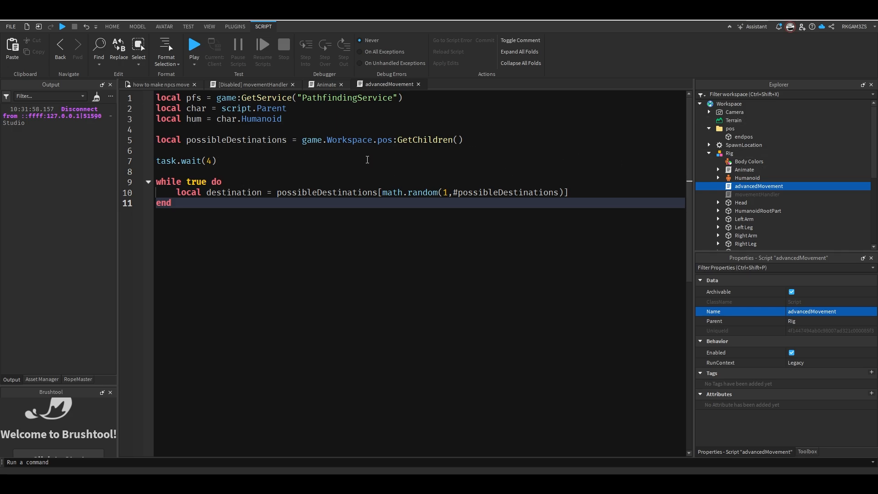
pyautogui.moveTo(381, 153)
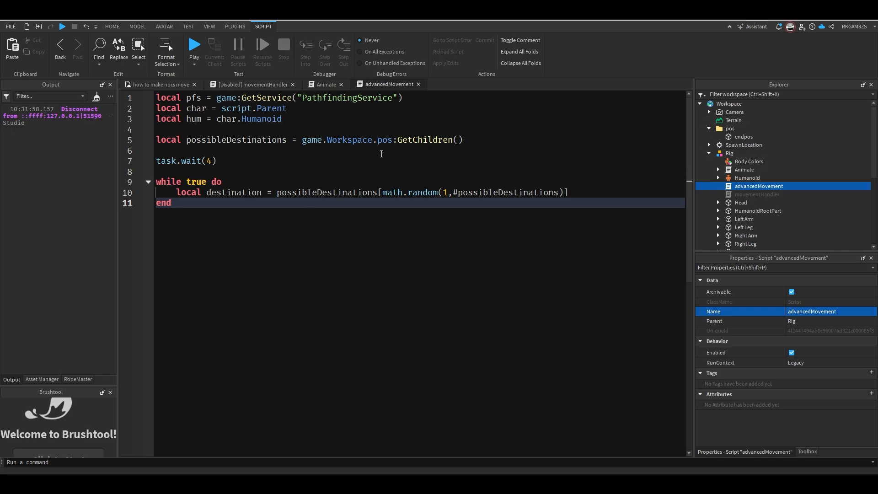
# - Add local path = pfs:CreatePath() and path:ComputeAsync(char.HumanoidRootPart.Position, destination.Position)
pyautogui.click(567, 192)
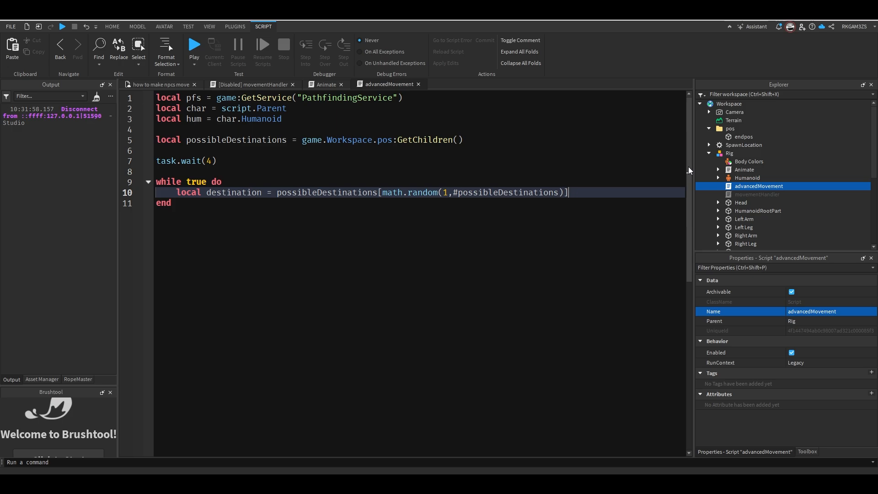
pyautogui.press('enter')
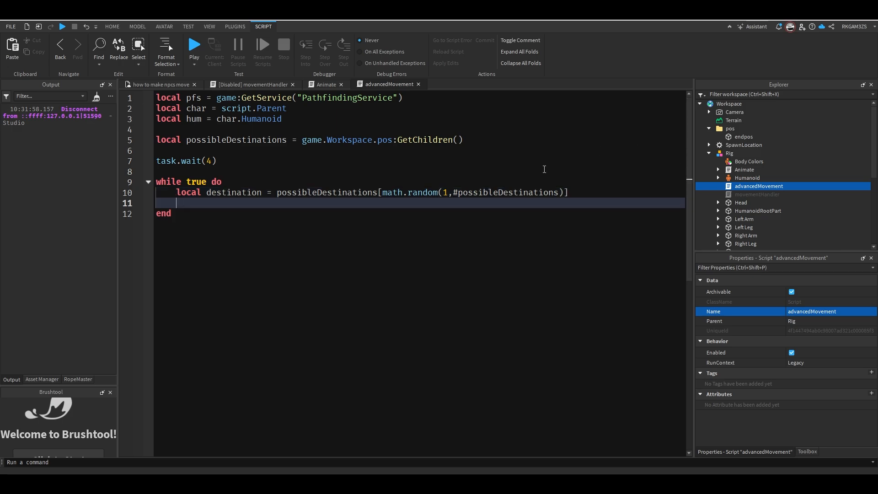
pyautogui.write('local path')
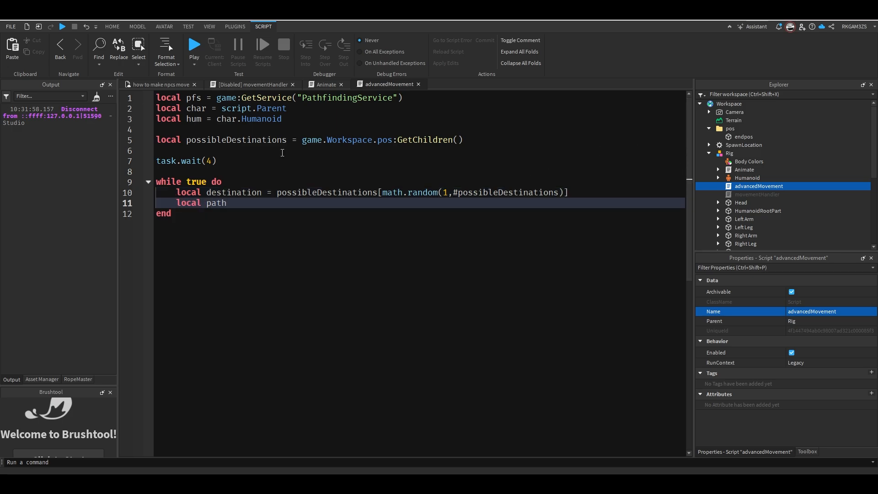
pyautogui.write('= pathfi')
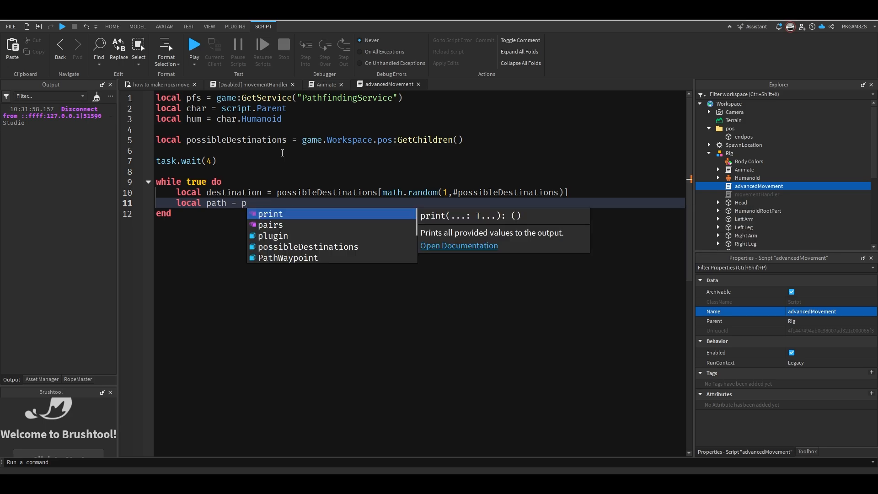
pyautogui.write('fs:')
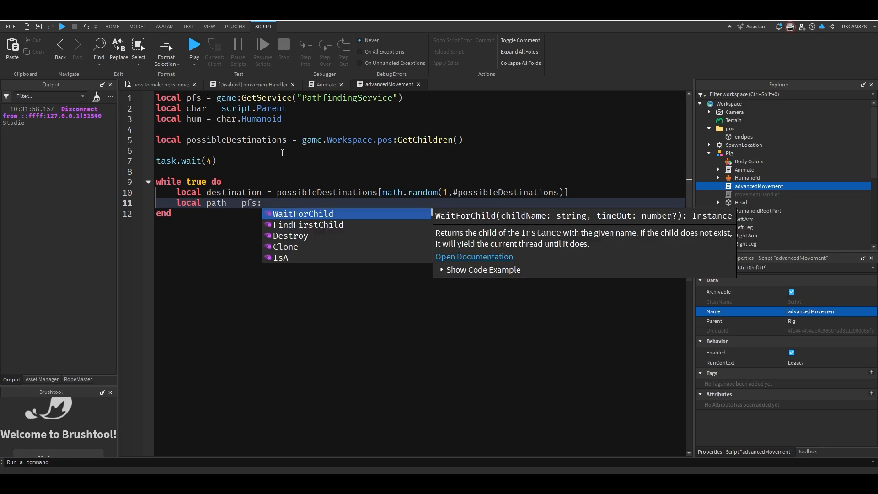
pyautogui.write('CreatePath()')
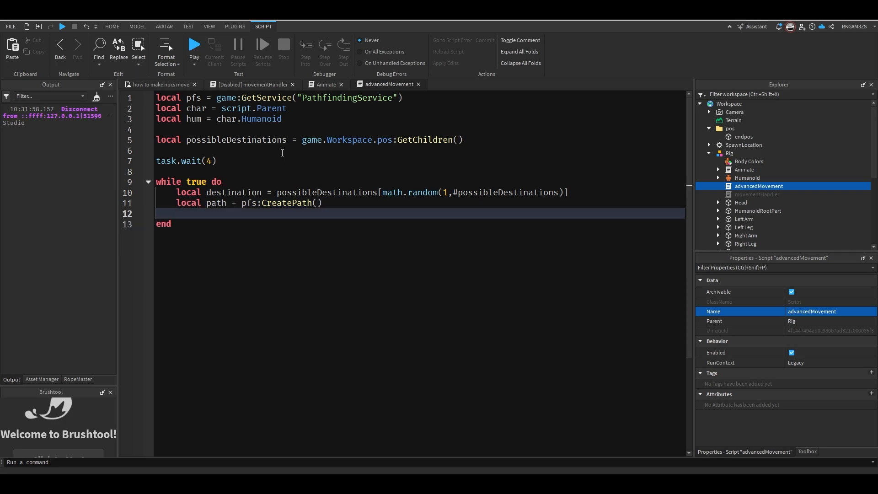
pyautogui.write('path:computeAsync(cha')
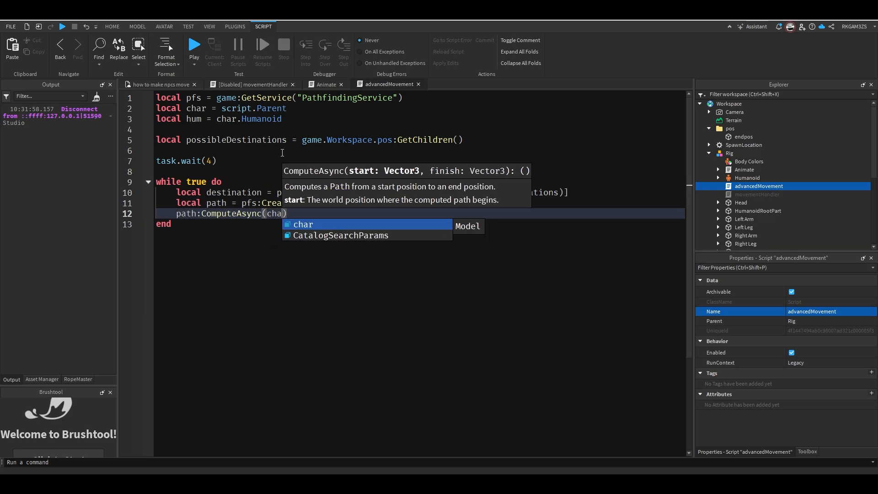
pyautogui.write('.HumanoidRootPart')
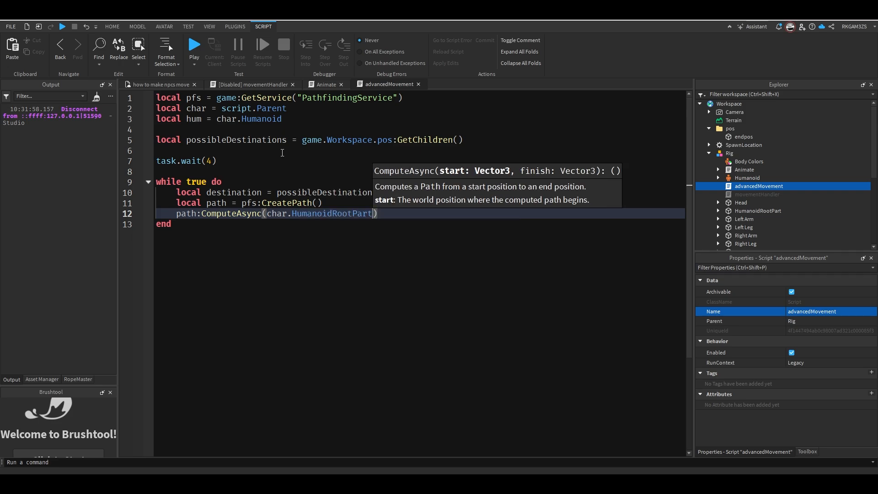
pyautogui.write('.Position,')
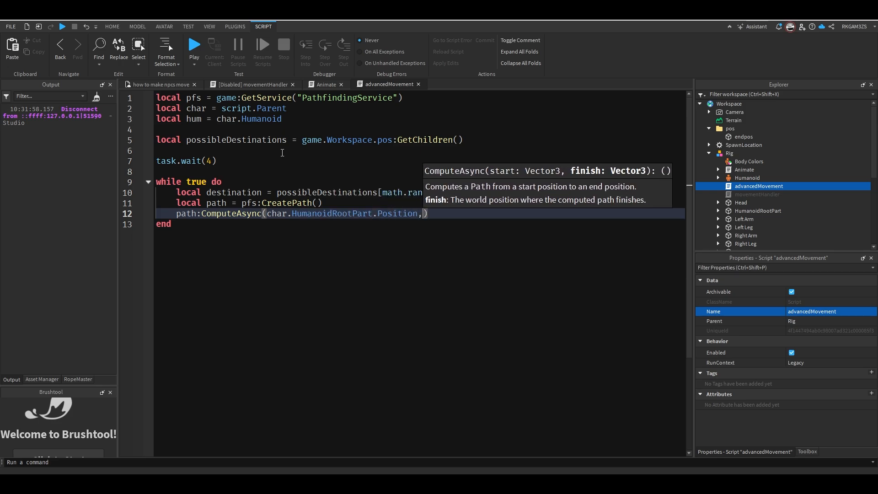
pyautogui.write('destination.Position')
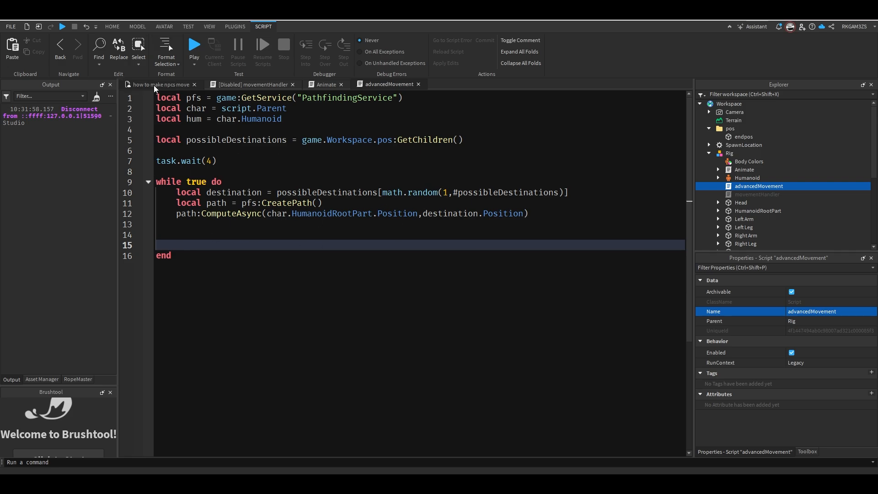
# - Return to the 3D scene and select the endpos destination part in the Explorer
pyautogui.click(111, 26)
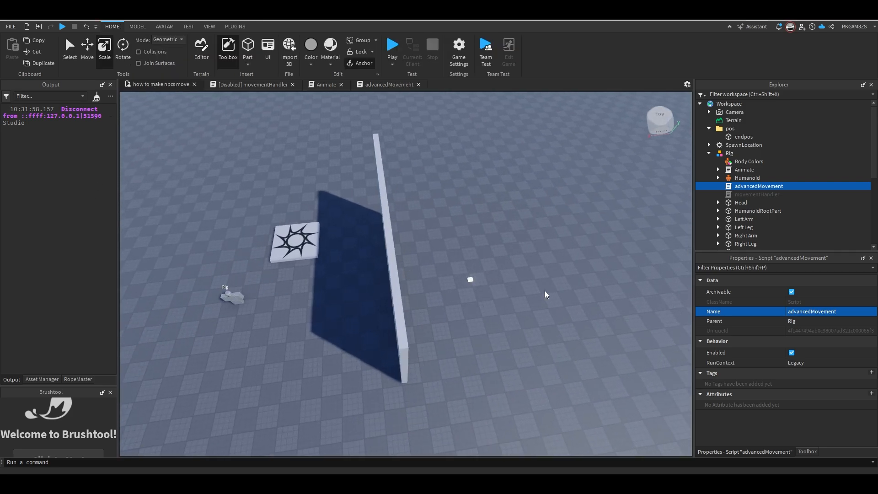
pyautogui.click(743, 144)
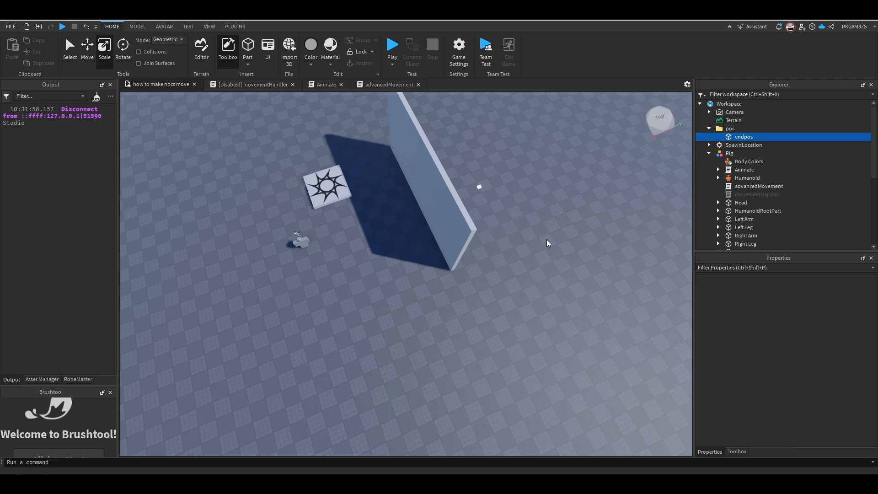
# - Loop over path:GetWaypoints(), calling hum:MoveTo(waypoint.Position) then hum.MoveToFinished:Wait() for each
pyautogui.click(388, 84)
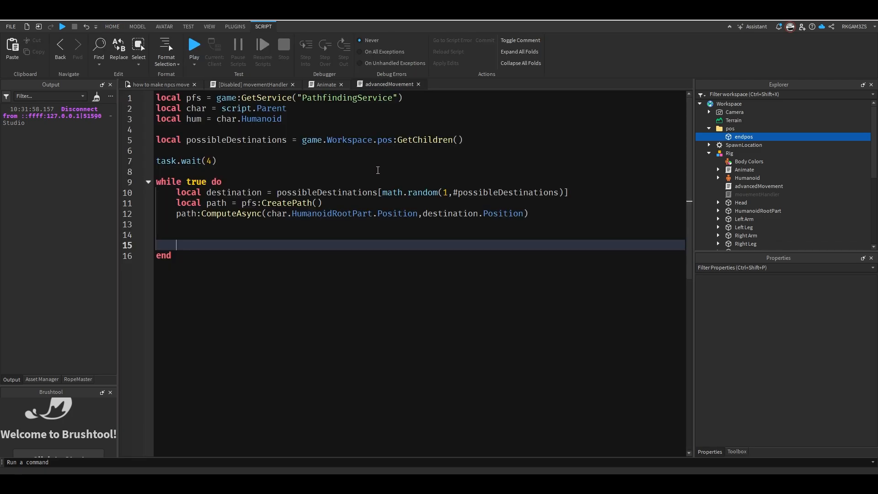
pyautogui.write('for')
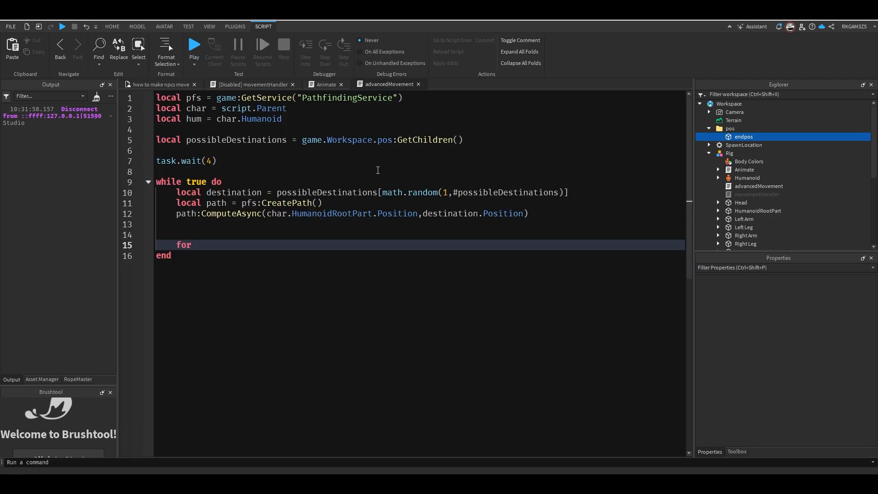
pyautogui.write('_,')
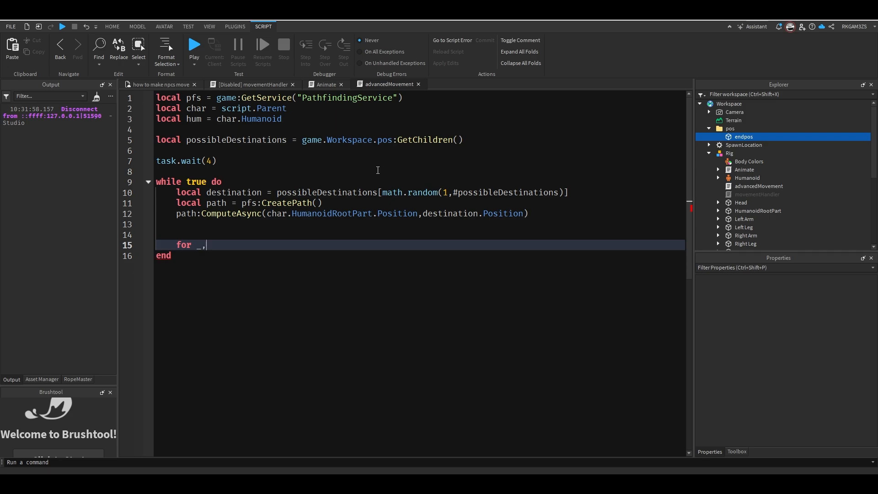
pyautogui.write('waypoint in path:')
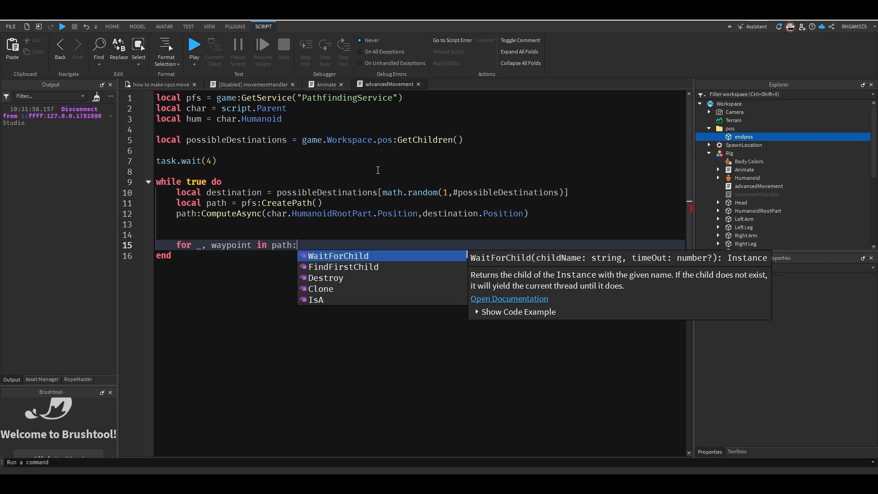
pyautogui.write('GetWaypoints() do')
pyautogui.write('hum:')
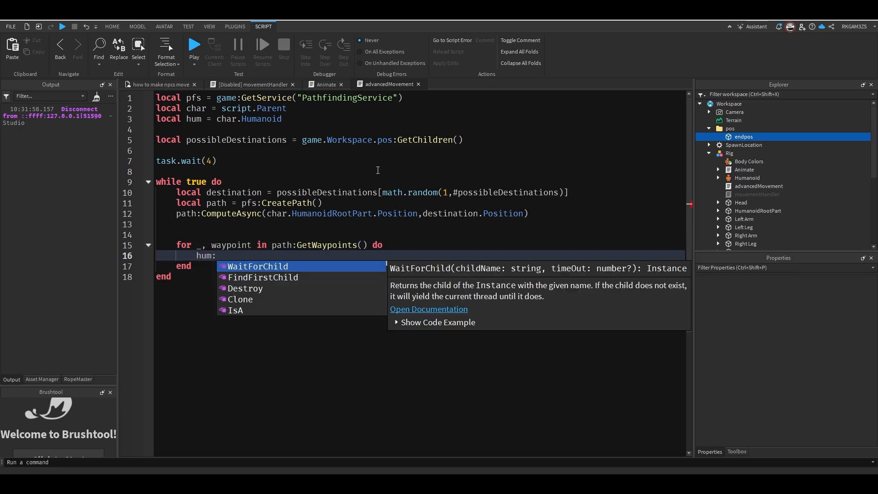
pyautogui.write('MoveTo')
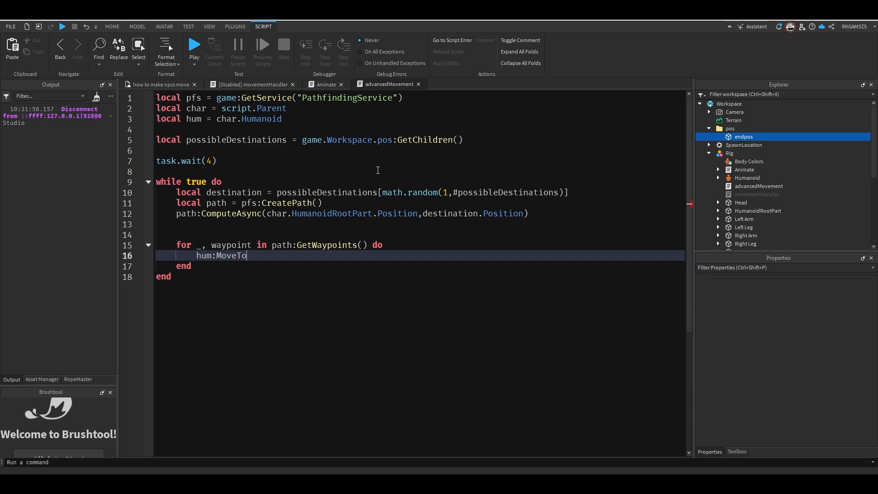
pyautogui.write('(waypoint.Position')
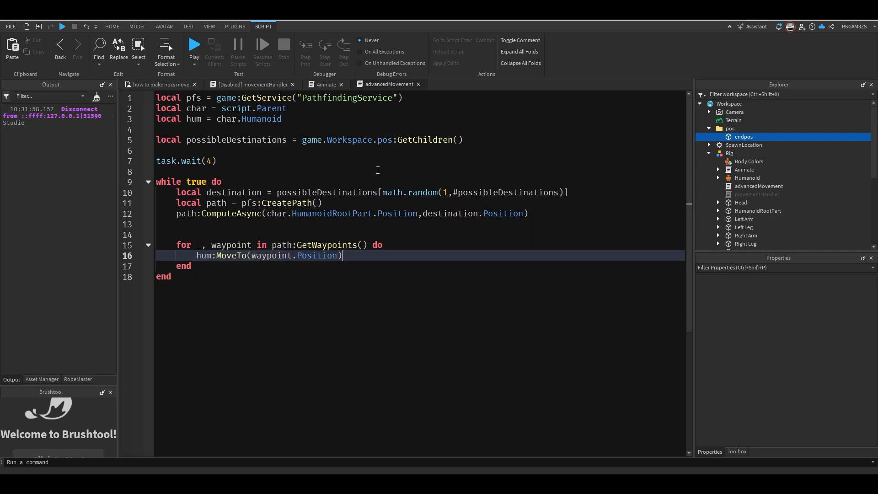
pyautogui.write('hum.MoveToFinished:Wait(')
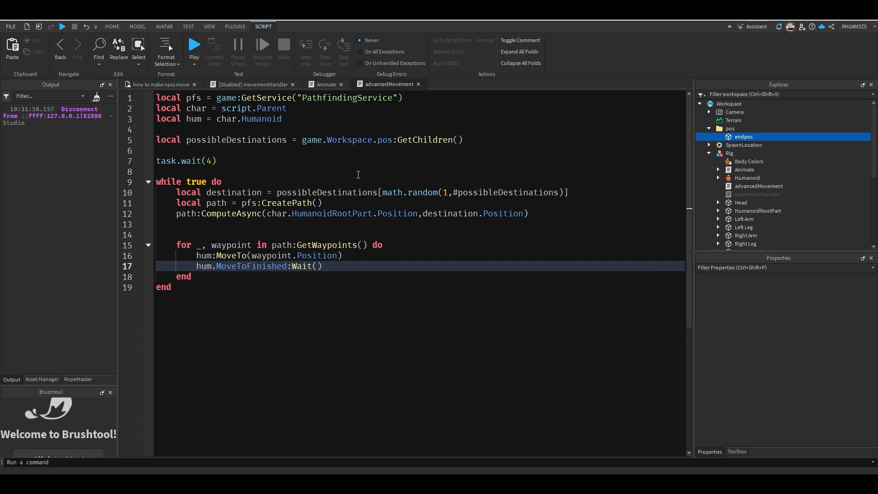
# - Start a playtest of the place to watch the NPC pathfind
pyautogui.click(112, 26)
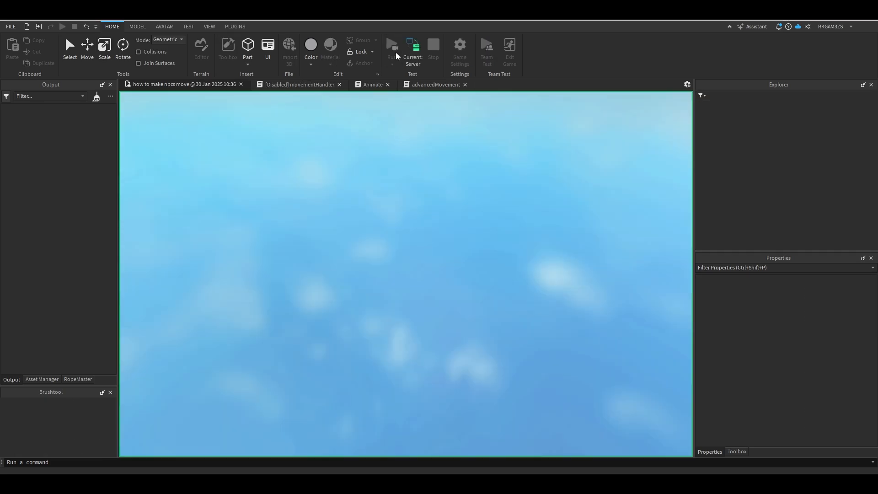
# - Watch the NPC walk around the wall, then stop the playtest to return to edit mode
pyautogui.click(391, 48)
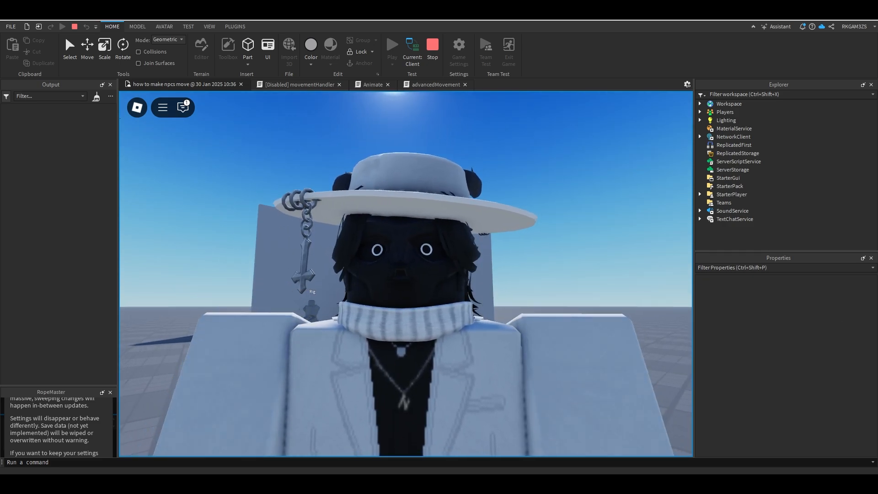
pyautogui.click(432, 44)
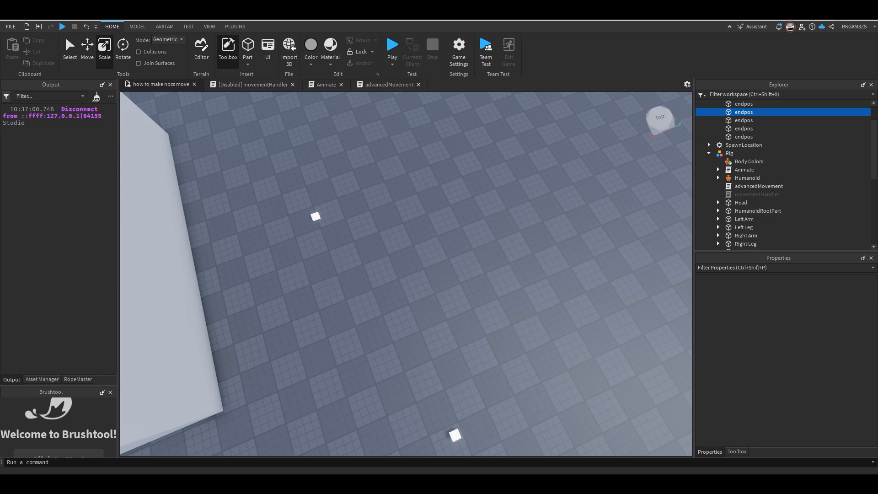